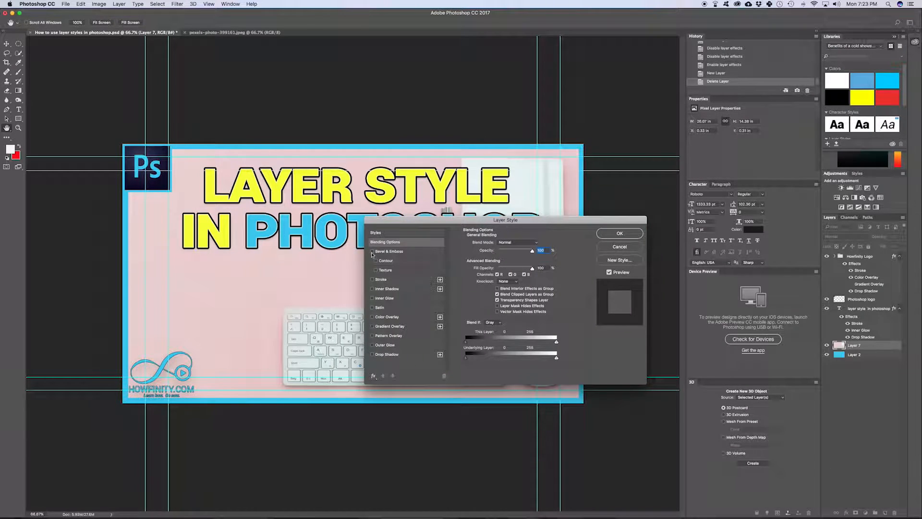
Flip through Stroke, Color Overlay and Gradient Overlay in the Layer Style dialog, then confirm with OK
{"action": "left_click", "coordinate": [381, 278]}
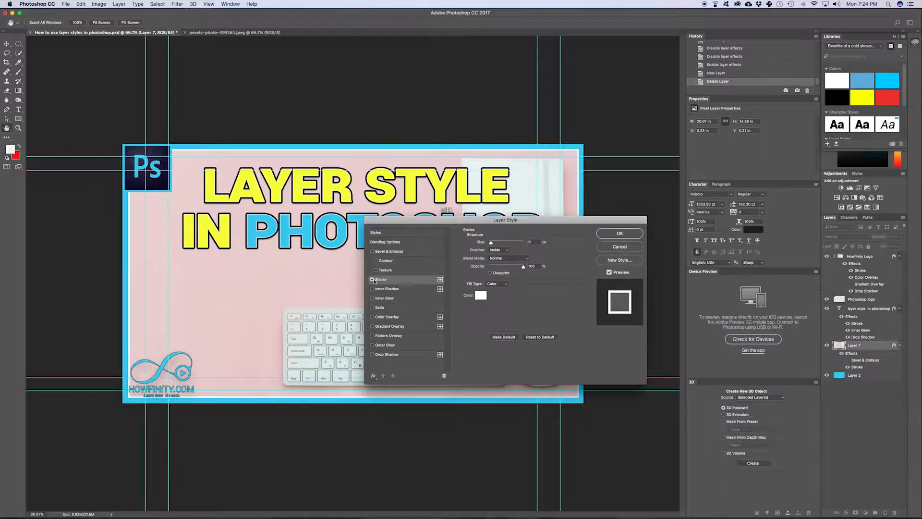
{"action": "left_click", "coordinate": [525, 237]}
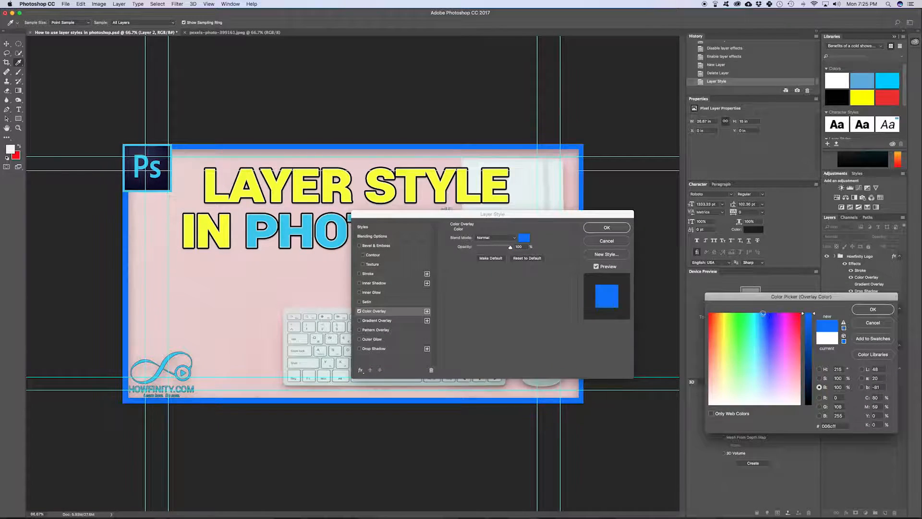
{"action": "left_click", "coordinate": [377, 321]}
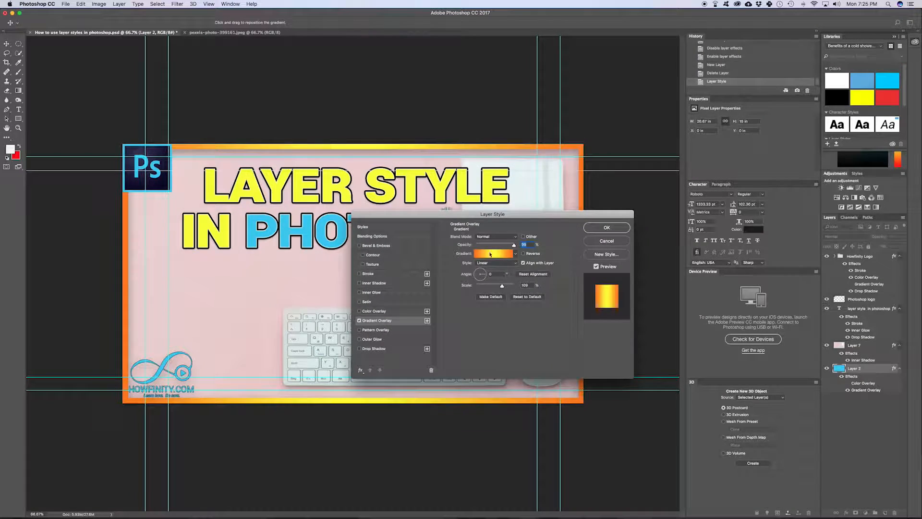
{"action": "left_click", "coordinate": [606, 228]}
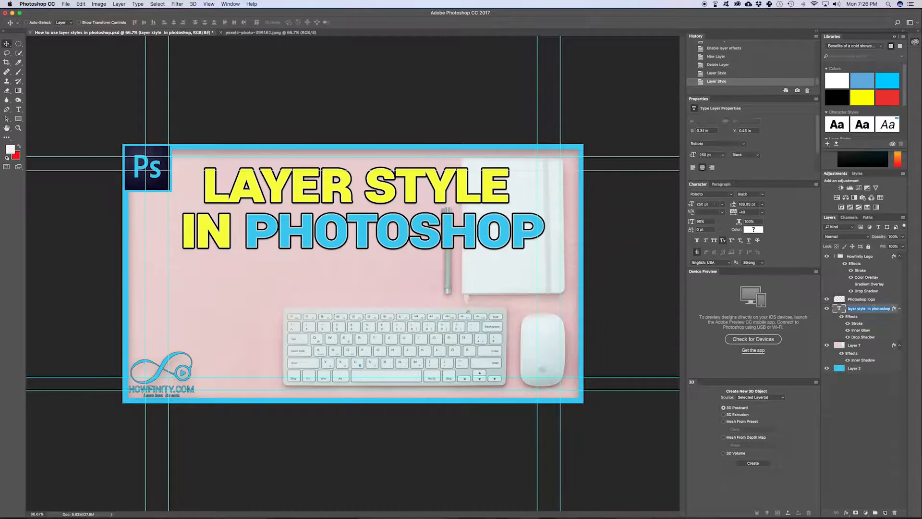
{"action": "left_click", "coordinate": [497, 230]}
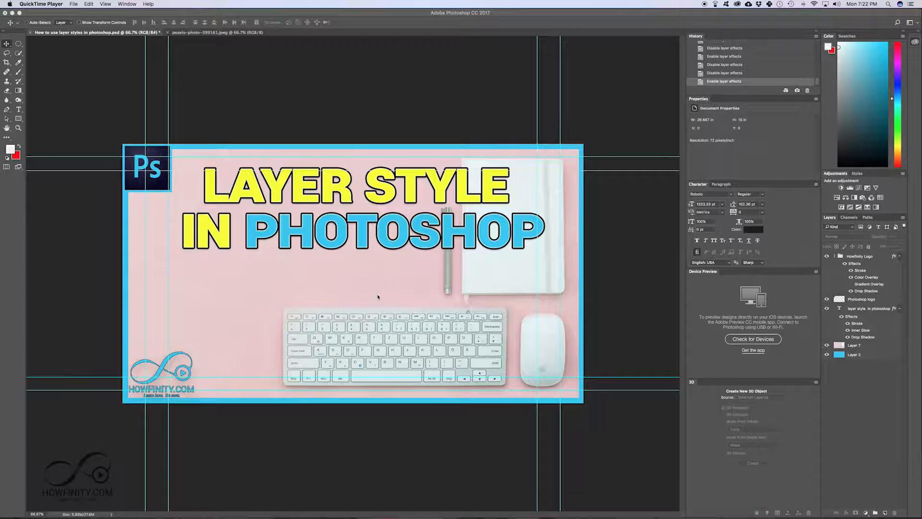
{"action": "mouse_move", "coordinate": [397, 281]}
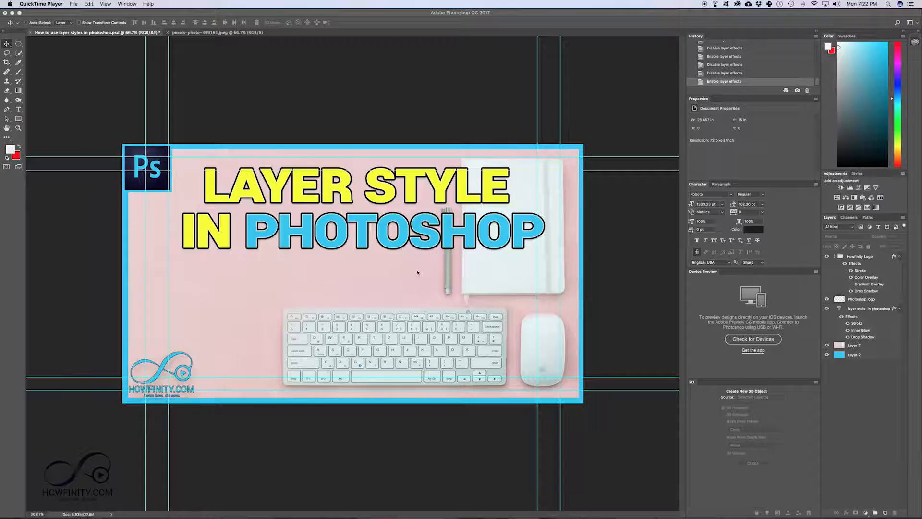
{"action": "mouse_move", "coordinate": [371, 272]}
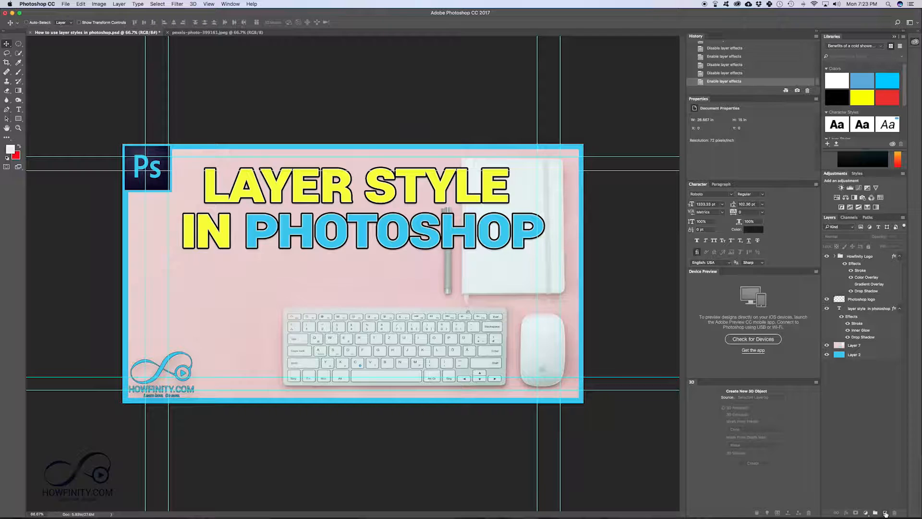
{"action": "left_click", "coordinate": [876, 513]}
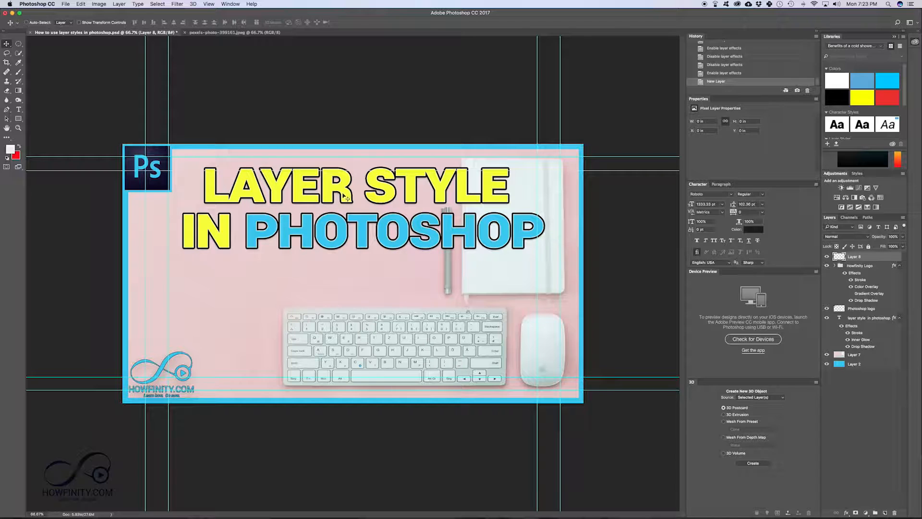
{"action": "mouse_move", "coordinate": [177, 183]}
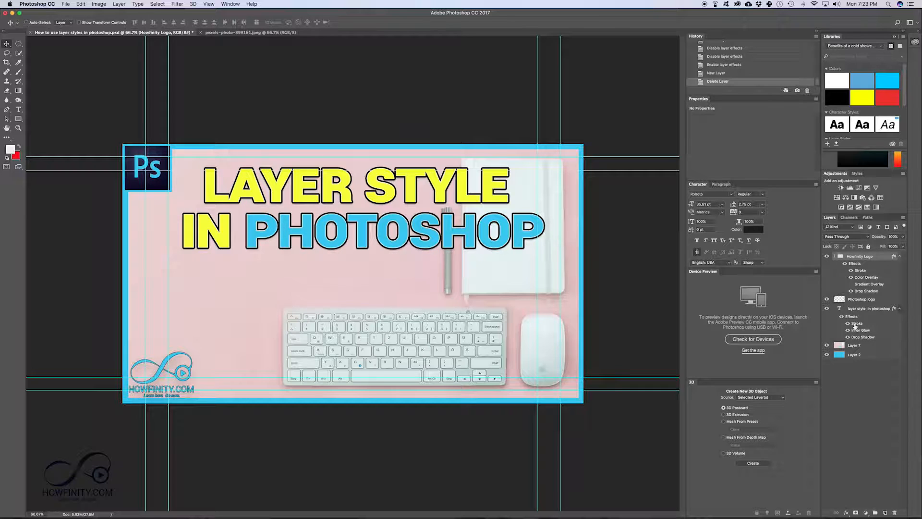
{"action": "left_click", "coordinate": [854, 355]}
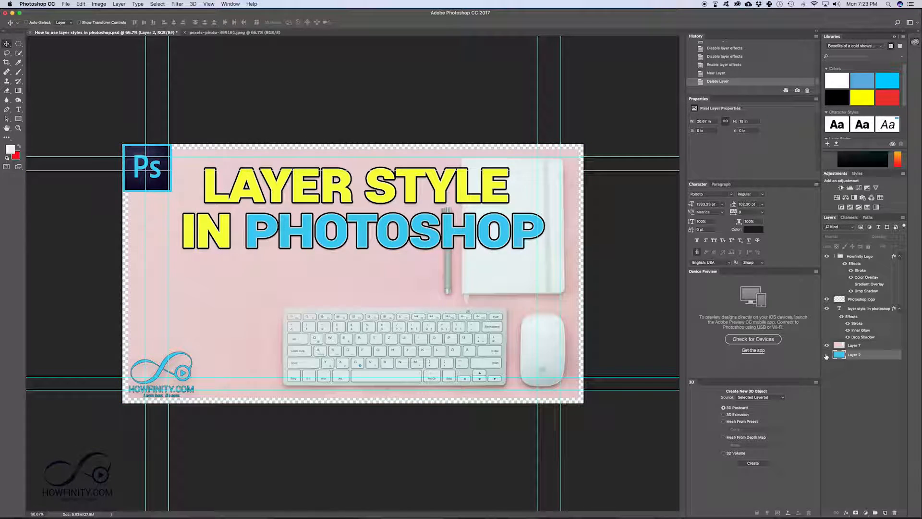
{"action": "left_click", "coordinate": [853, 354]}
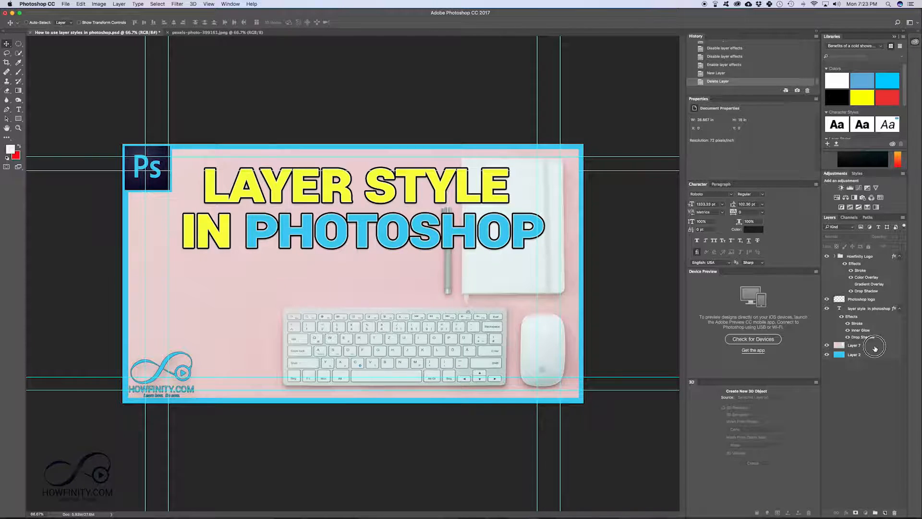
{"action": "left_click", "coordinate": [855, 345]}
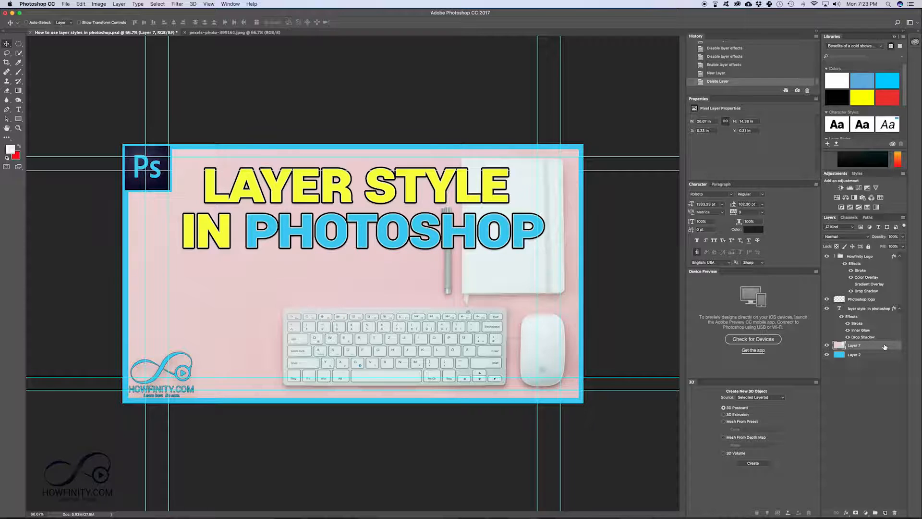
Double-click Layer 7 to get its Layer Style dialog, move it aside and enable Bevel & Emboss
{"action": "double_click", "coordinate": [854, 345]}
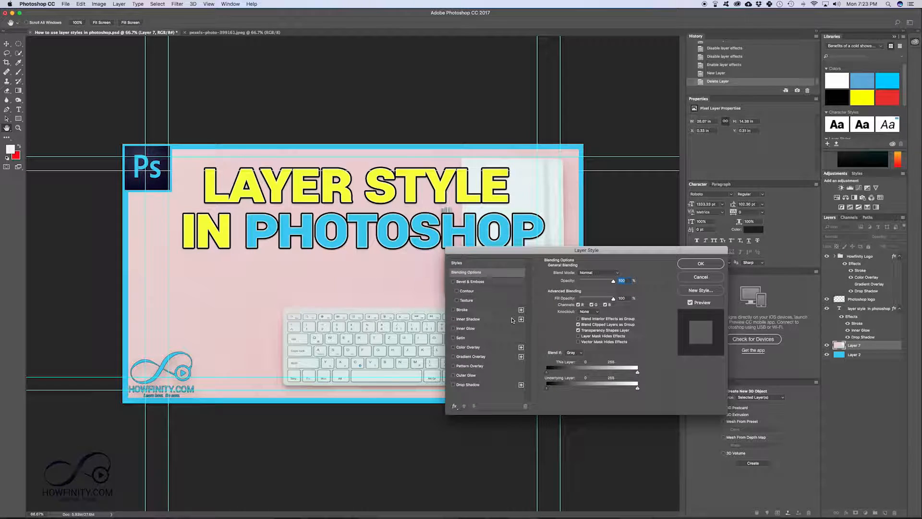
{"action": "left_click_drag", "start_coordinate": [585, 250], "coordinate": [436, 211]}
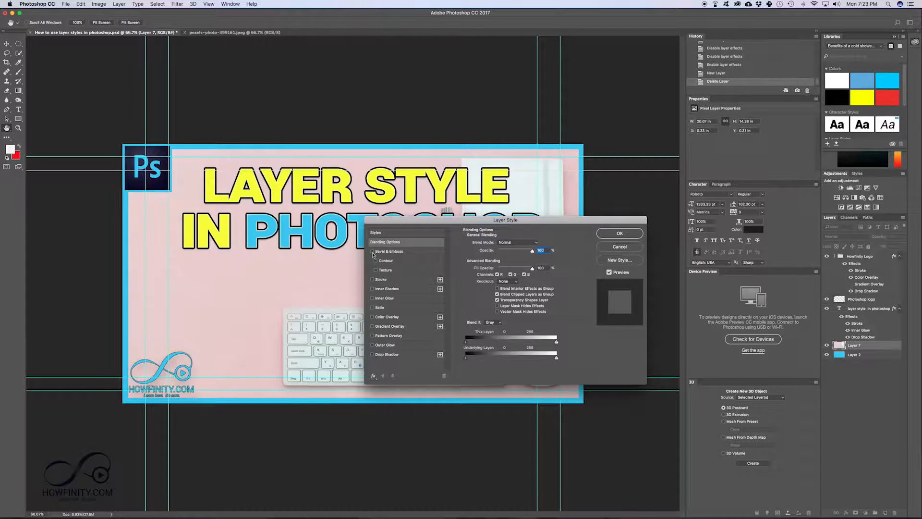
{"action": "left_click", "coordinate": [373, 250]}
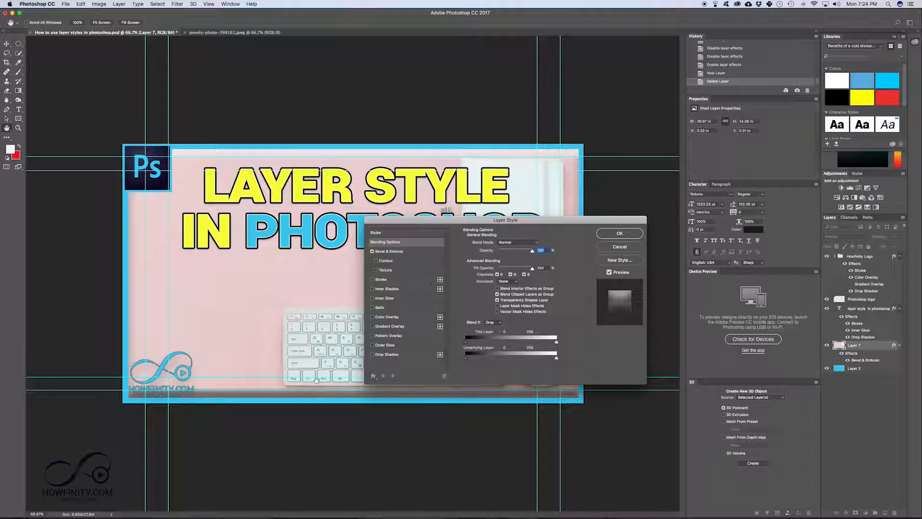
{"action": "mouse_move", "coordinate": [363, 262]}
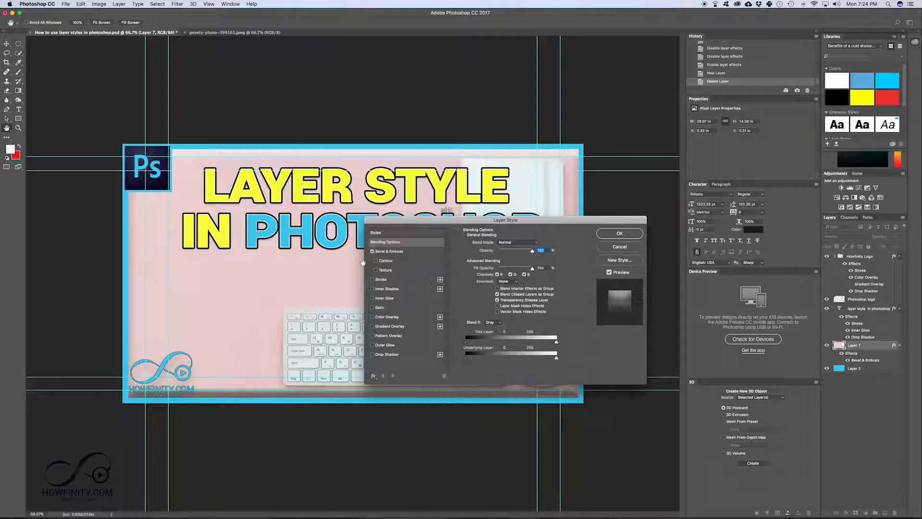
Switch Bevel & Emboss off and set a thin white Stroke positioned Inside on Layer 7
{"action": "left_click", "coordinate": [381, 279]}
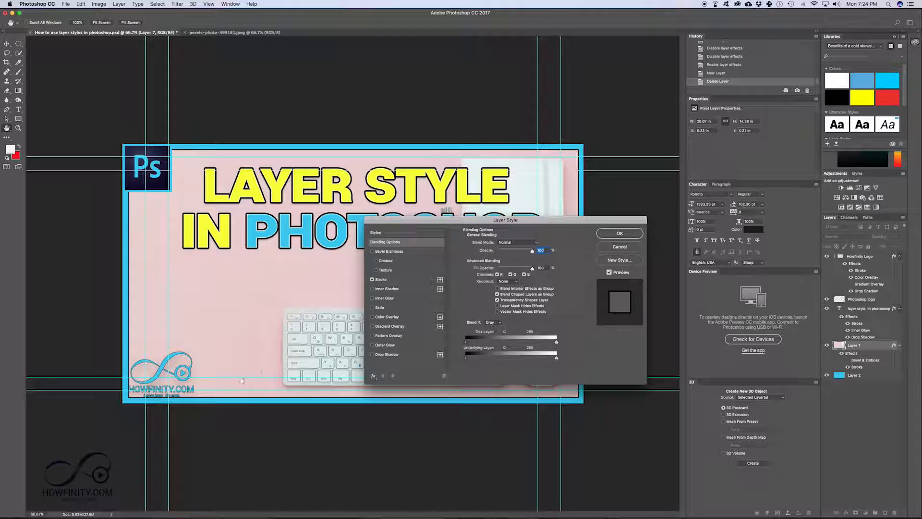
{"action": "mouse_move", "coordinate": [395, 283]}
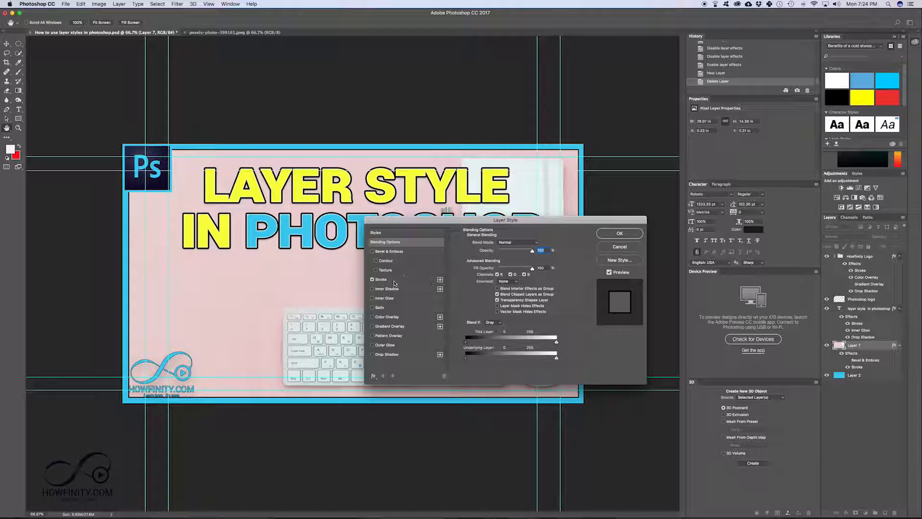
{"action": "left_click", "coordinate": [380, 280]}
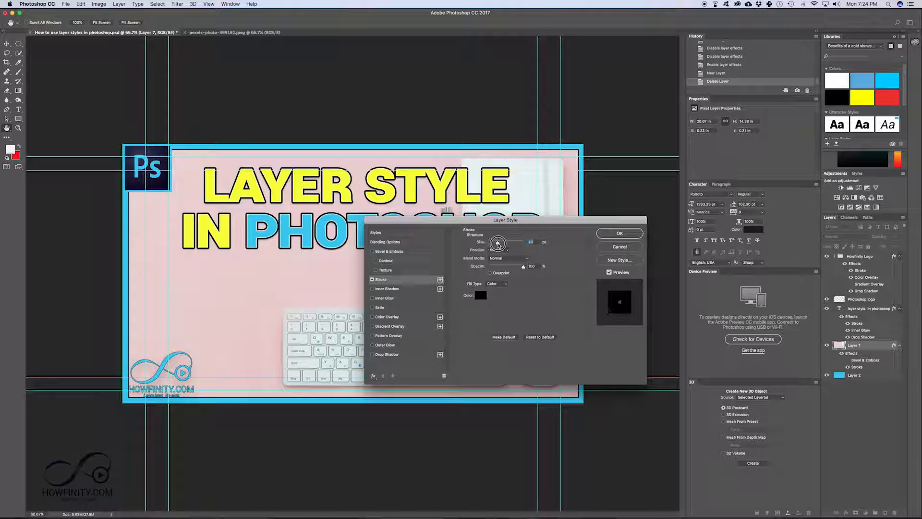
{"action": "left_click_drag", "start_coordinate": [499, 242], "coordinate": [490, 242]}
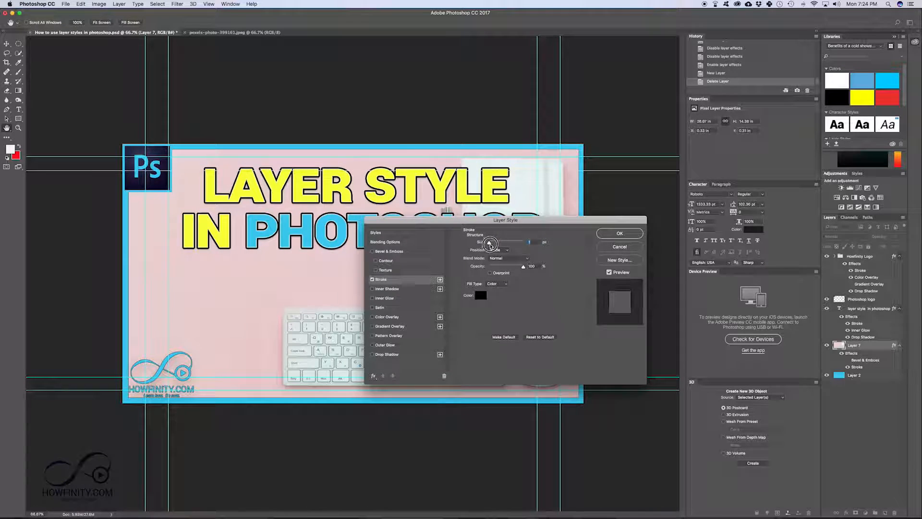
{"action": "left_click", "coordinate": [496, 250]}
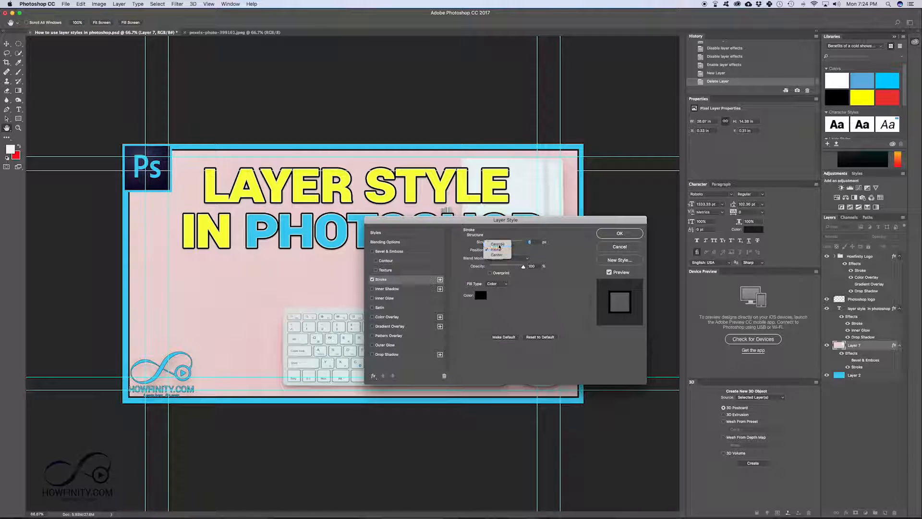
{"action": "left_click", "coordinate": [497, 248]}
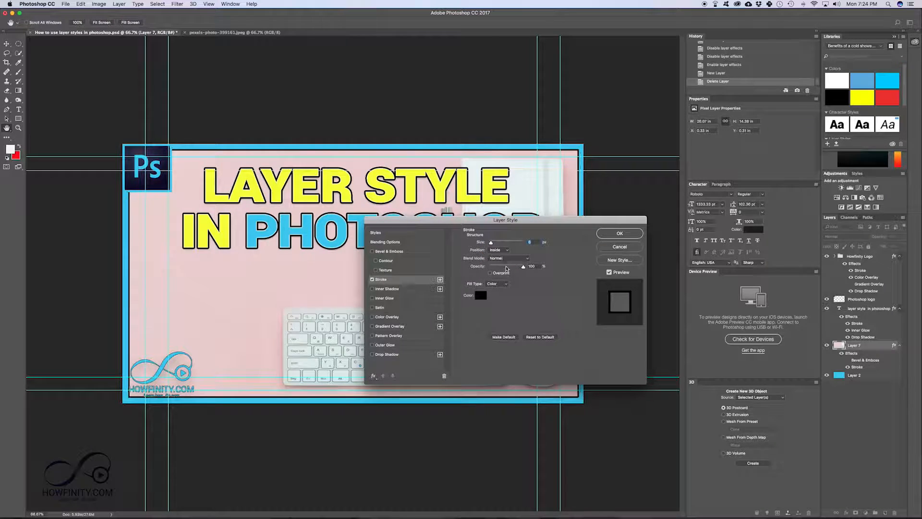
{"action": "left_click", "coordinate": [480, 295]}
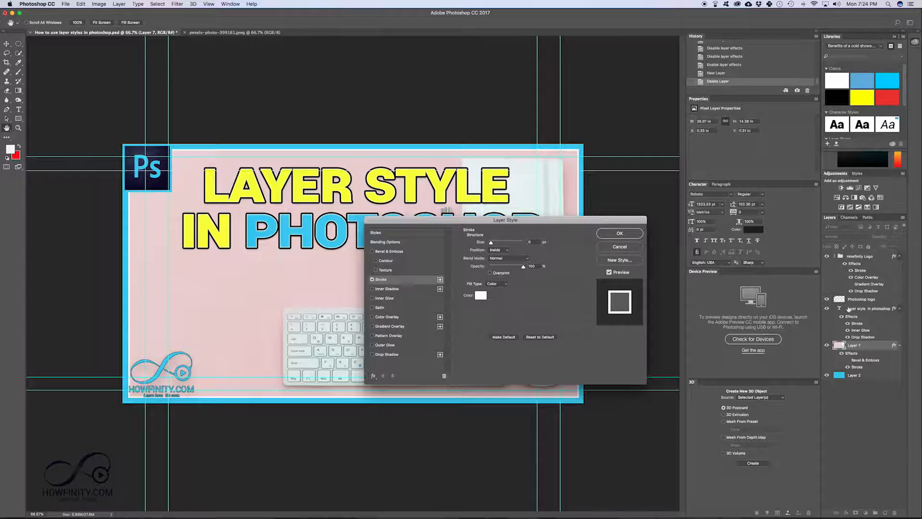
{"action": "left_click", "coordinate": [373, 280]}
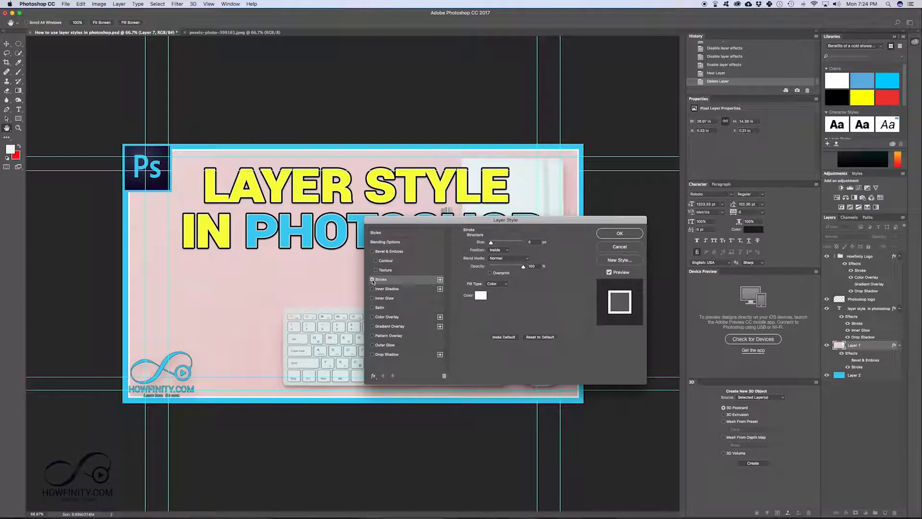
Untick Stroke and the other effects so only Inner Shadow remains on Layer 7, then confirm
{"action": "left_click", "coordinate": [386, 289]}
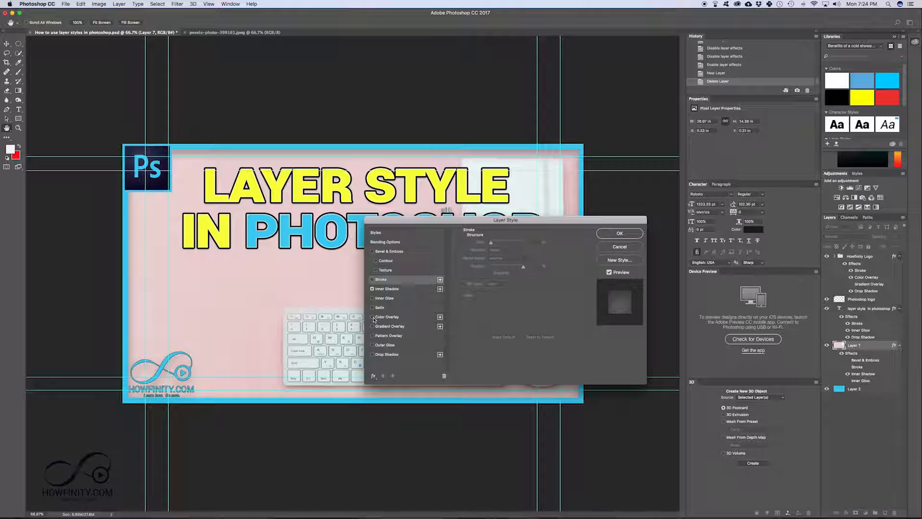
{"action": "left_click", "coordinate": [387, 316]}
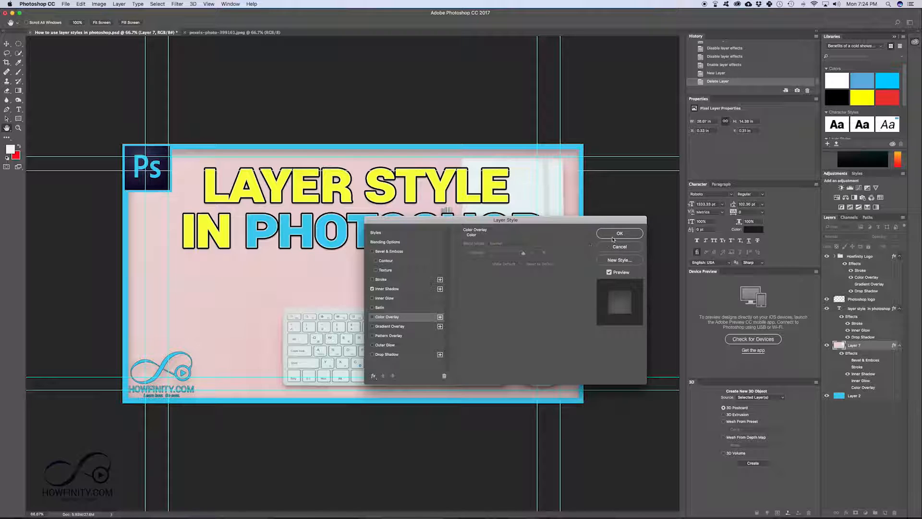
{"action": "left_click", "coordinate": [619, 232]}
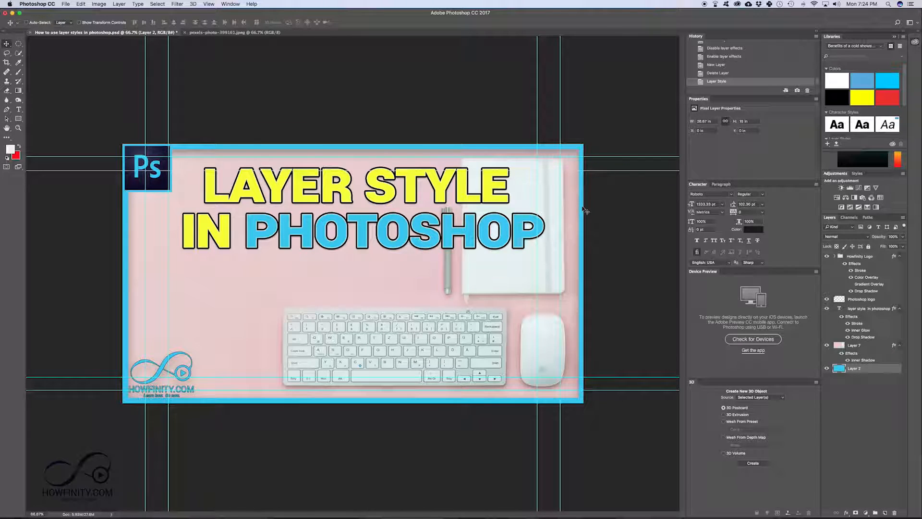
Enable Color Overlay on Layer 2's border and bring up its colour picker
{"action": "double_click", "coordinate": [853, 368]}
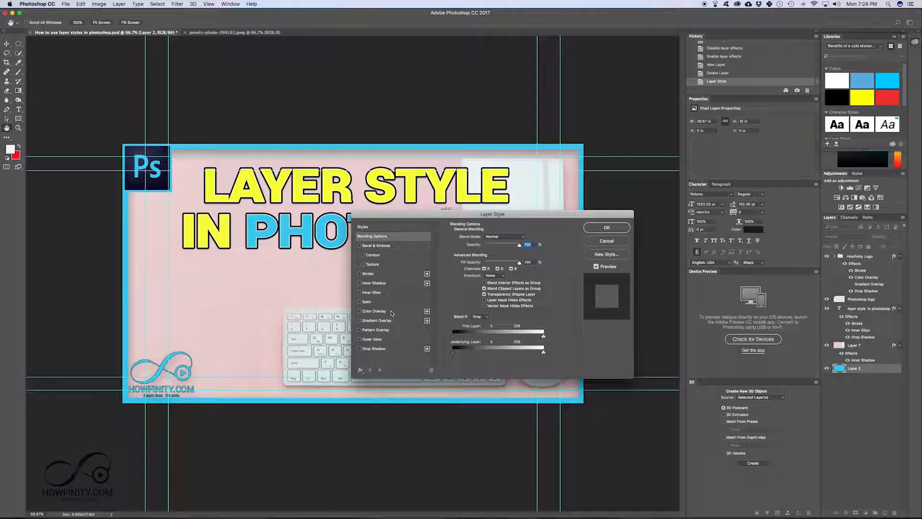
{"action": "left_click", "coordinate": [360, 311]}
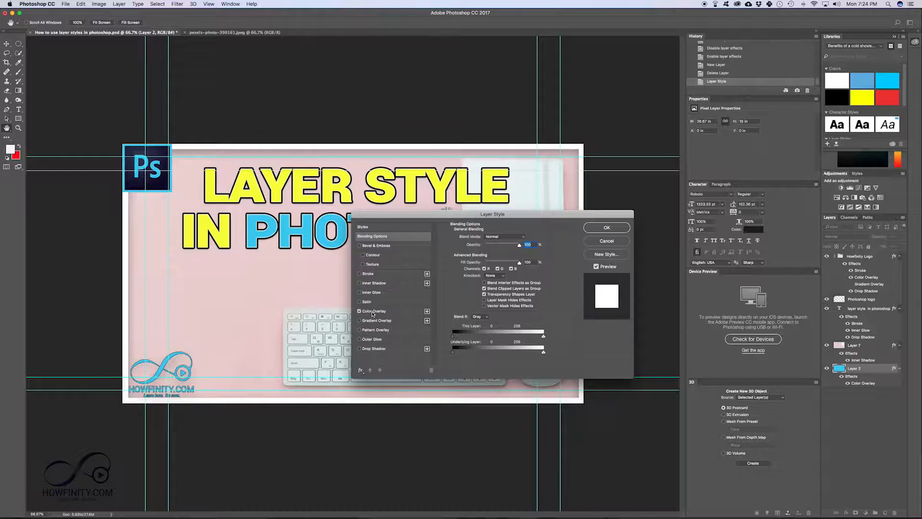
{"action": "left_click", "coordinate": [374, 310]}
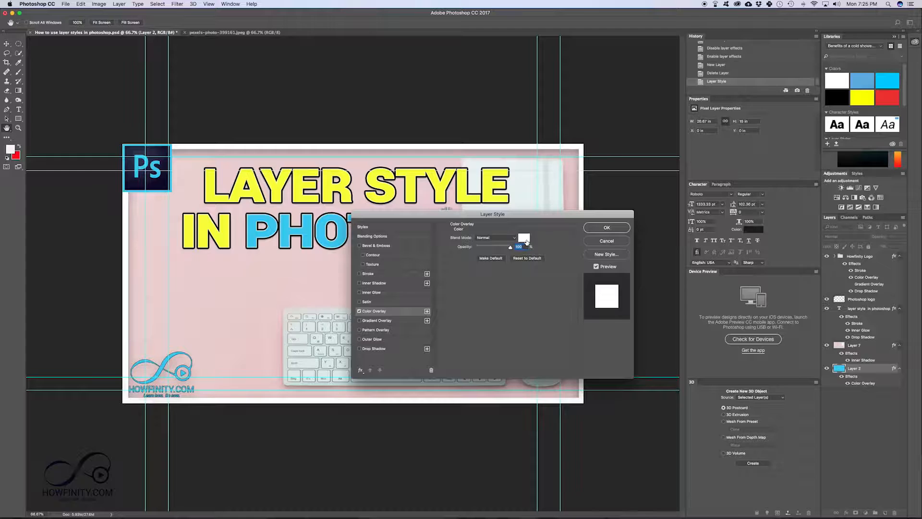
{"action": "left_click", "coordinate": [524, 238]}
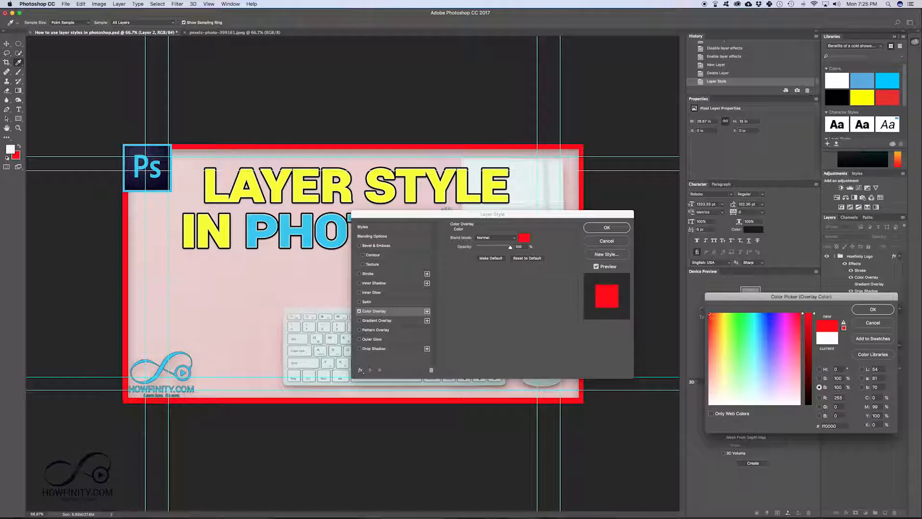
Try purple-blue, lime green and bright blue, then settle on light blue for the overlay
{"action": "left_click", "coordinate": [773, 315]}
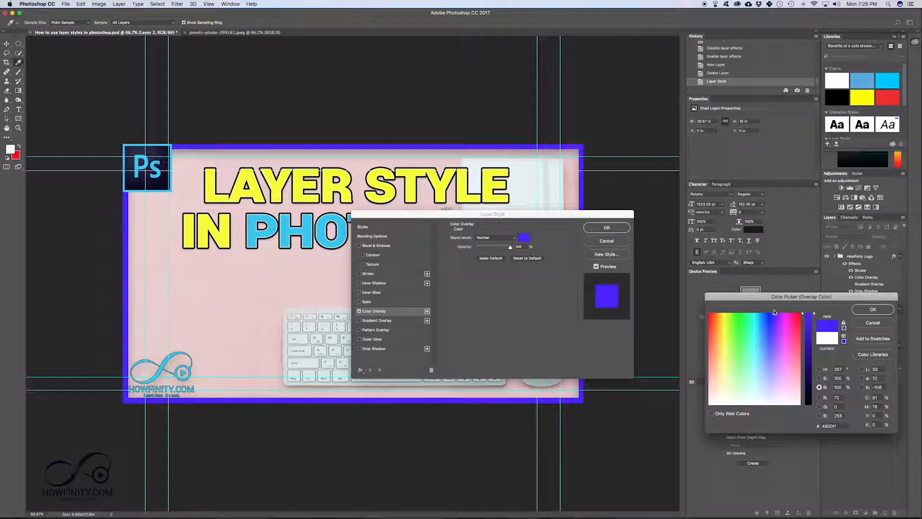
{"action": "left_click", "coordinate": [770, 323]}
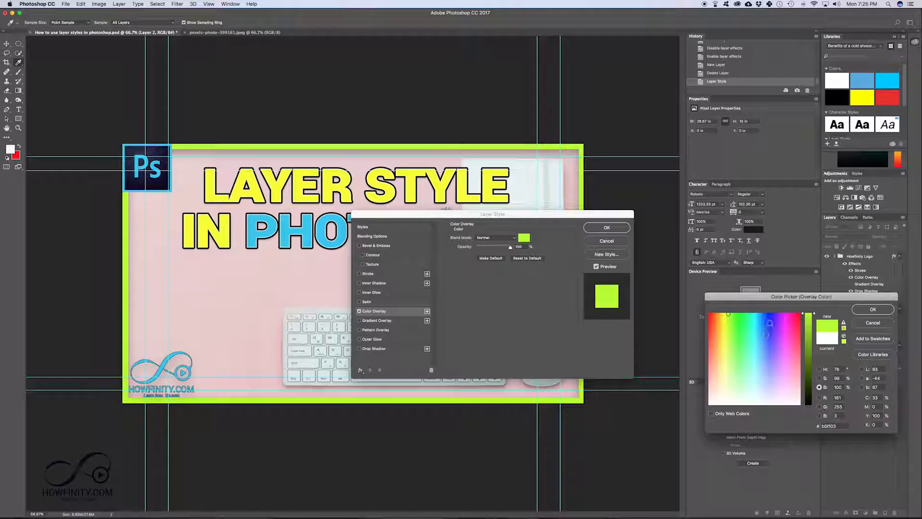
{"action": "left_click", "coordinate": [765, 316]}
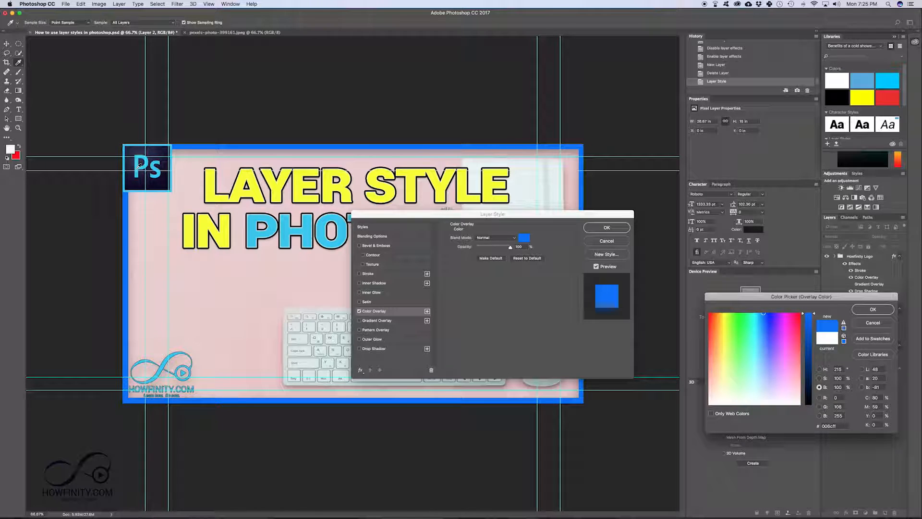
{"action": "left_click", "coordinate": [758, 331]}
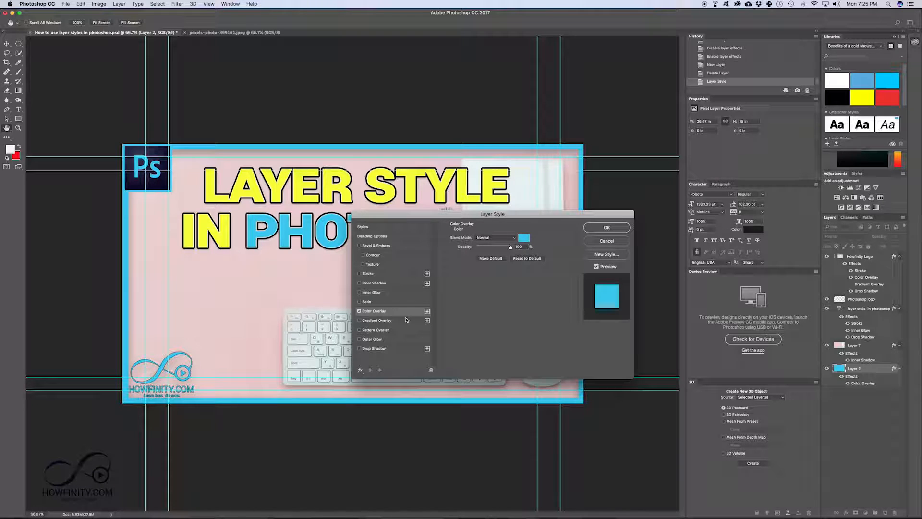
{"action": "mouse_move", "coordinate": [392, 330]}
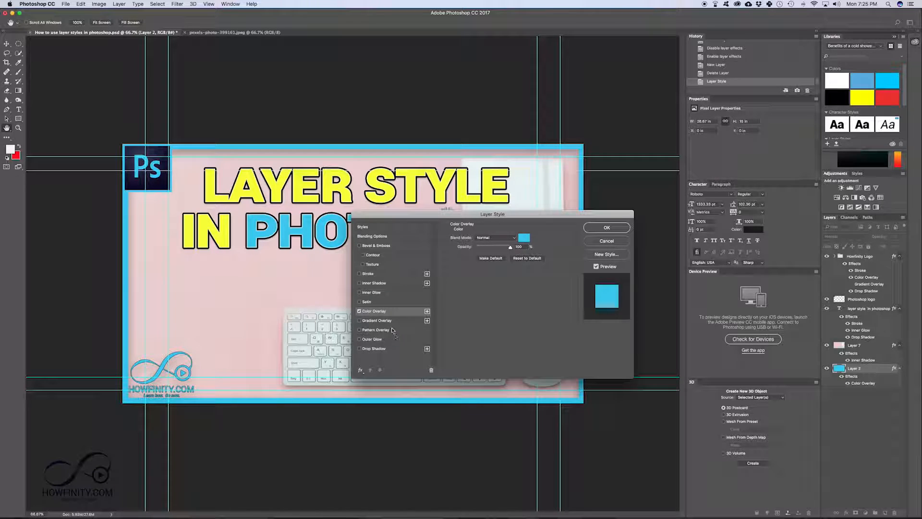
Switch Color Overlay off and Gradient Overlay on, then bring up the Gradient Editor
{"action": "left_click", "coordinate": [360, 311]}
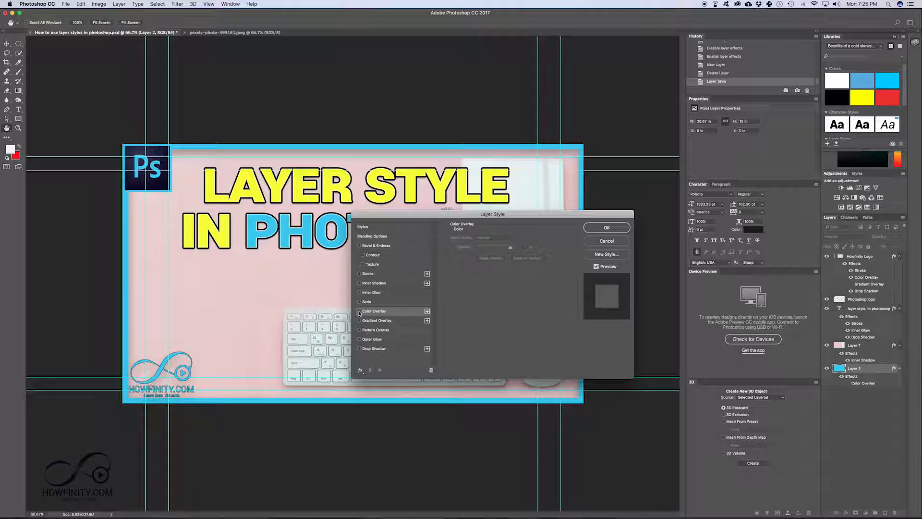
{"action": "left_click", "coordinate": [359, 321]}
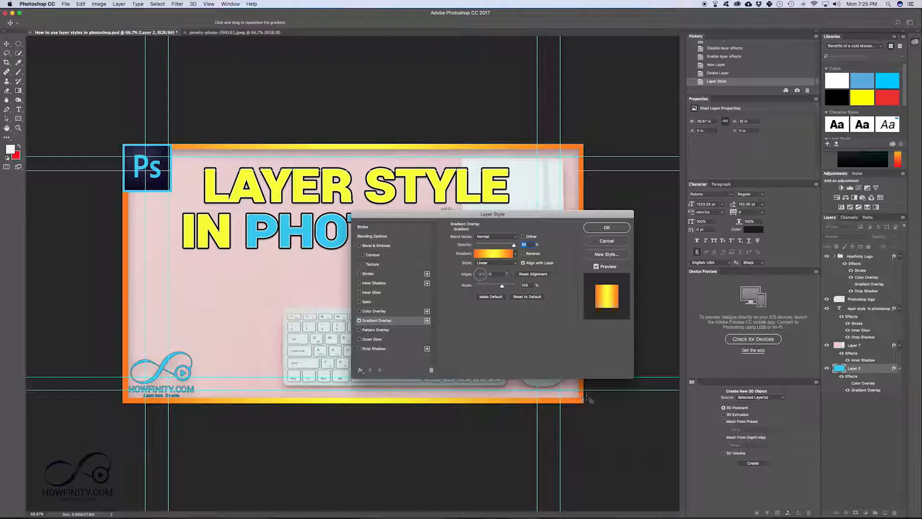
{"action": "mouse_move", "coordinate": [92, 266]}
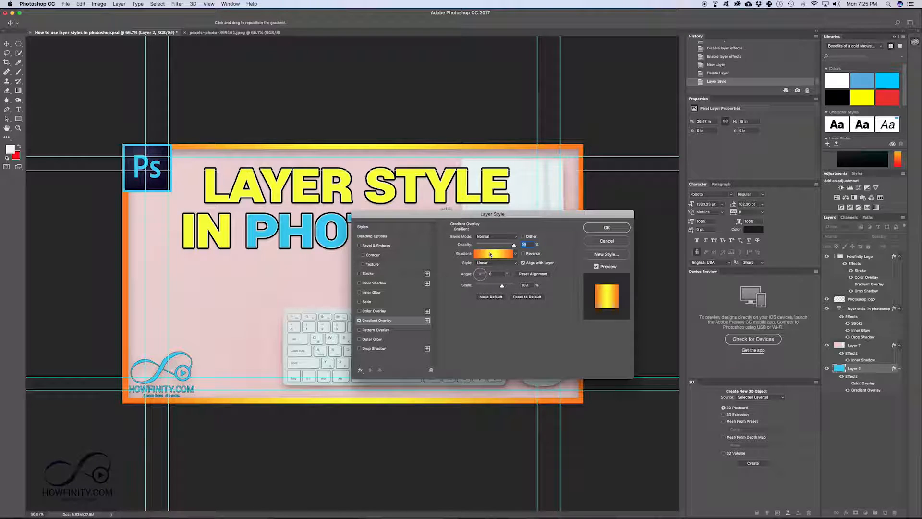
{"action": "left_click", "coordinate": [494, 253]}
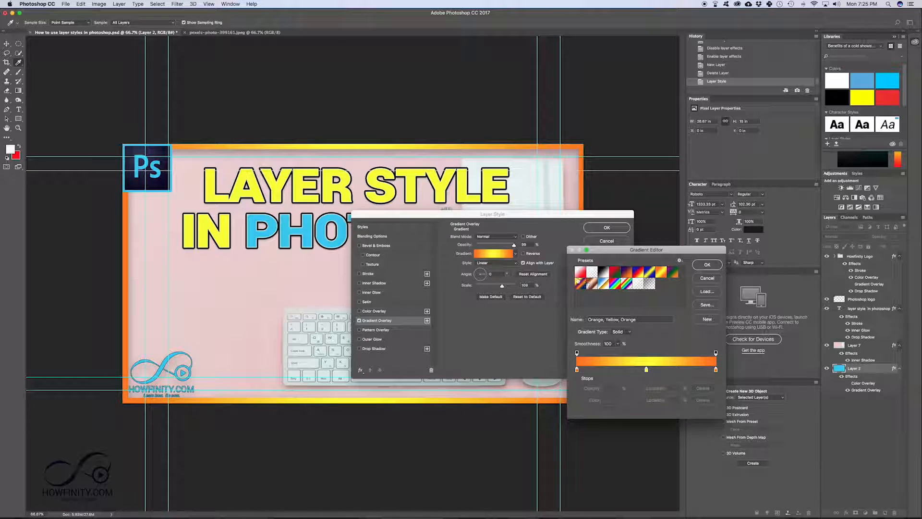
Try the red-to-white and blue-red-yellow gradient presets and confirm the chosen gradient
{"action": "left_click", "coordinate": [586, 272]}
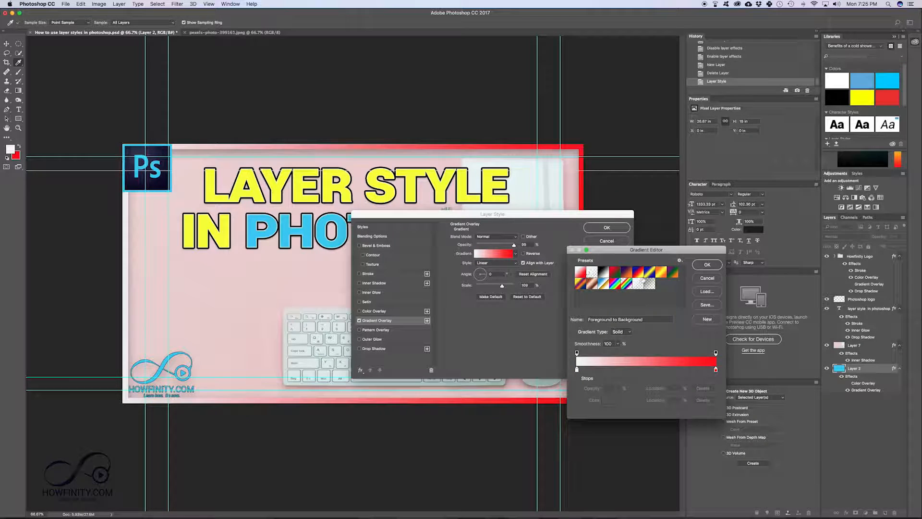
{"action": "left_click", "coordinate": [638, 271]}
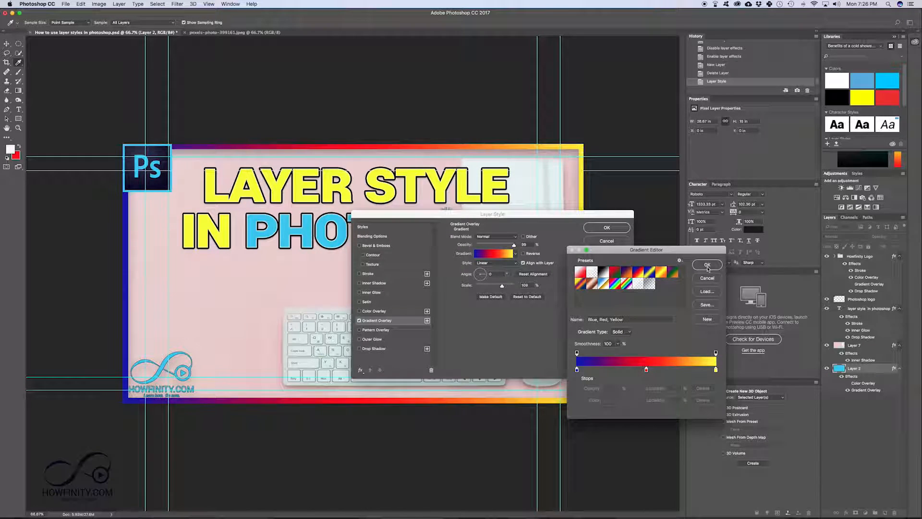
{"action": "left_click", "coordinate": [708, 265]}
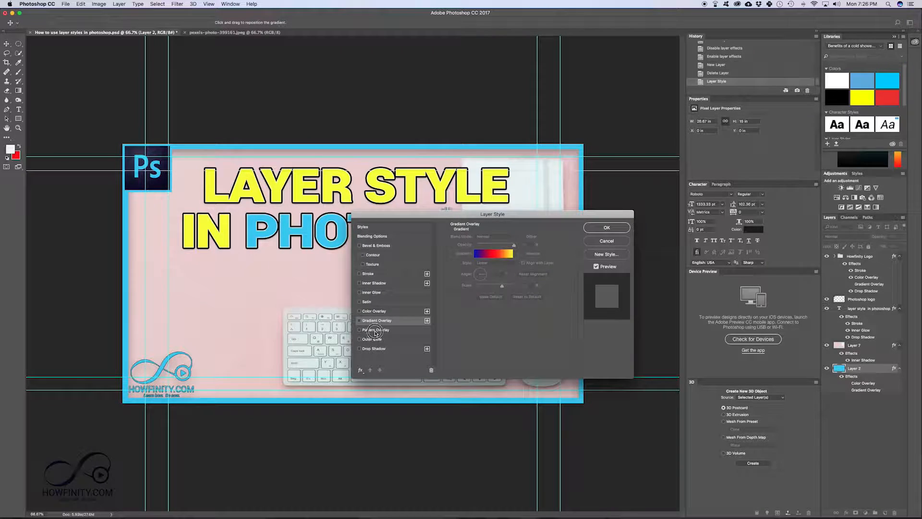
Preview a striped Pattern Overlay and Outer Glow on the border, then finish with it plain light blue
{"action": "left_click", "coordinate": [360, 330]}
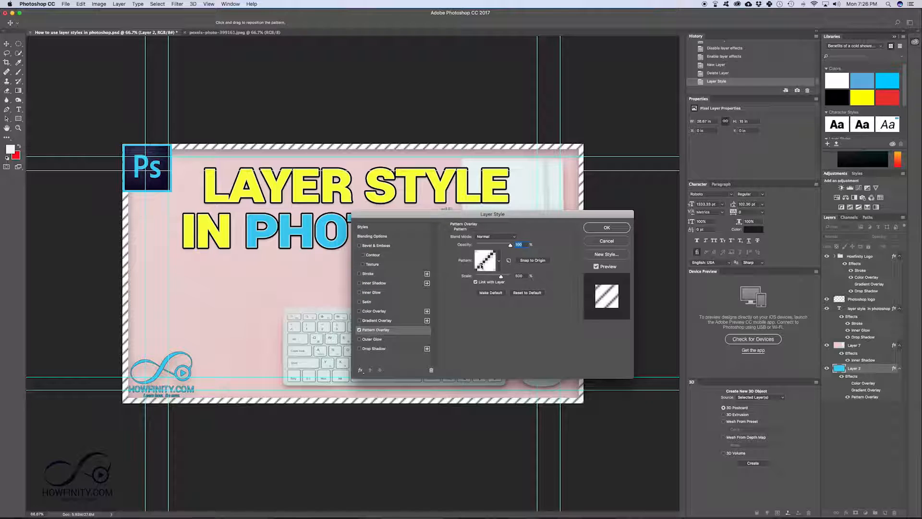
{"action": "left_click", "coordinate": [499, 261]}
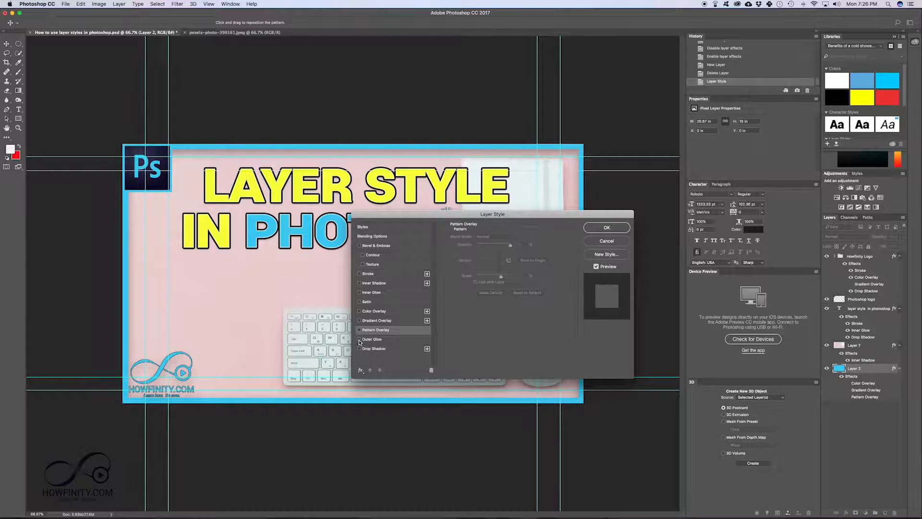
{"action": "left_click", "coordinate": [372, 340]}
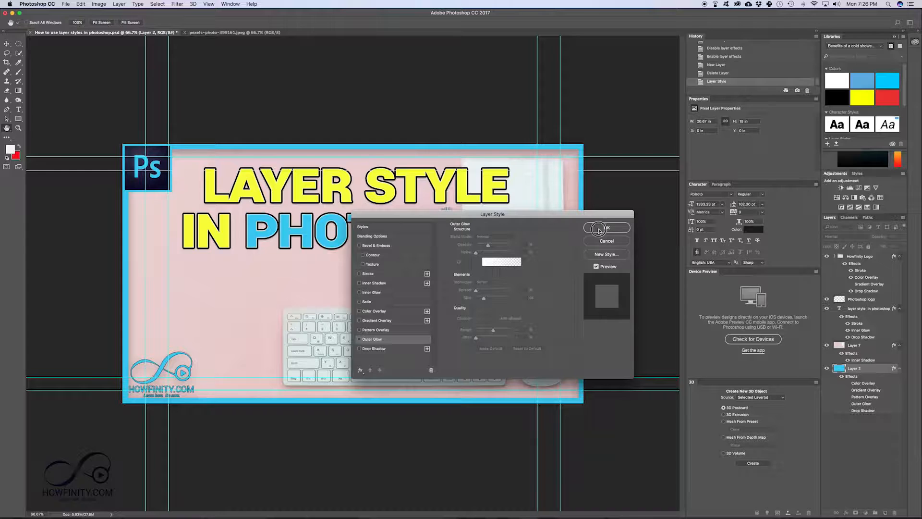
{"action": "left_click", "coordinate": [606, 228]}
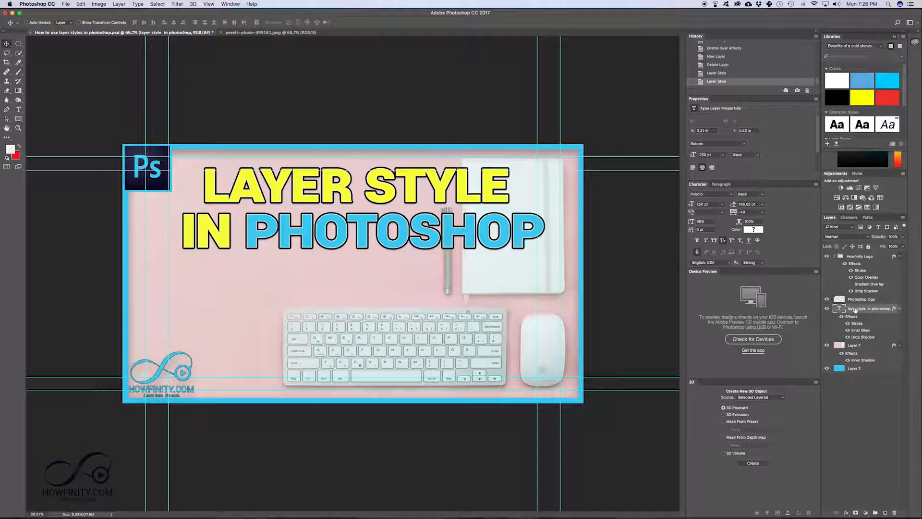
Bring up the title text's layer style and toggle its Stroke off and back on
{"action": "double_click", "coordinate": [872, 309]}
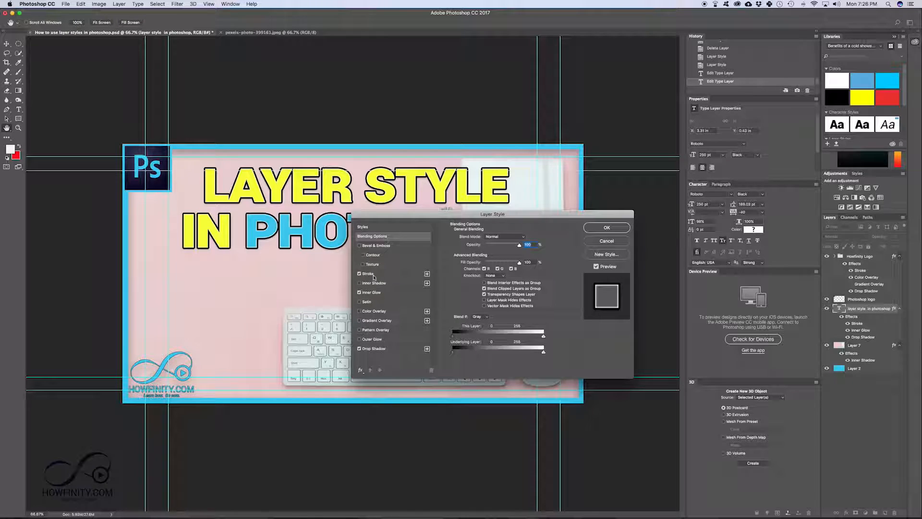
{"action": "left_click", "coordinate": [367, 273]}
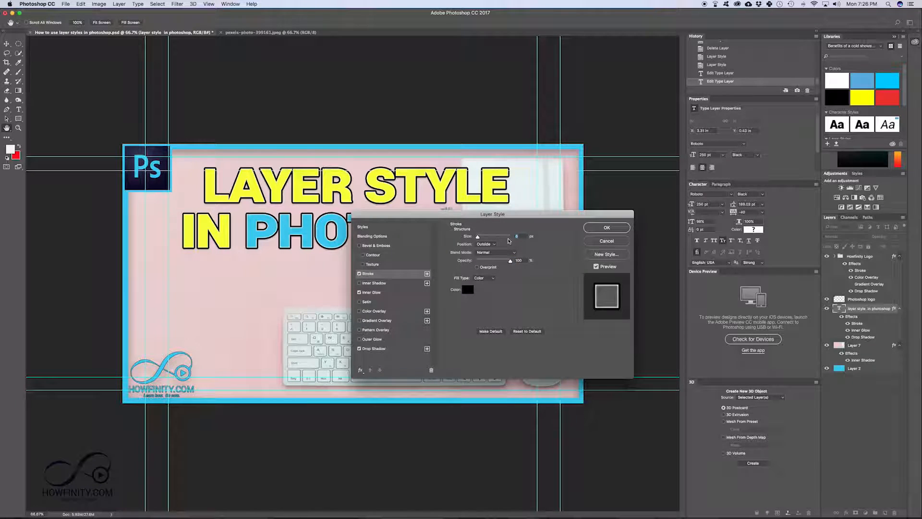
{"action": "left_click", "coordinate": [360, 274]}
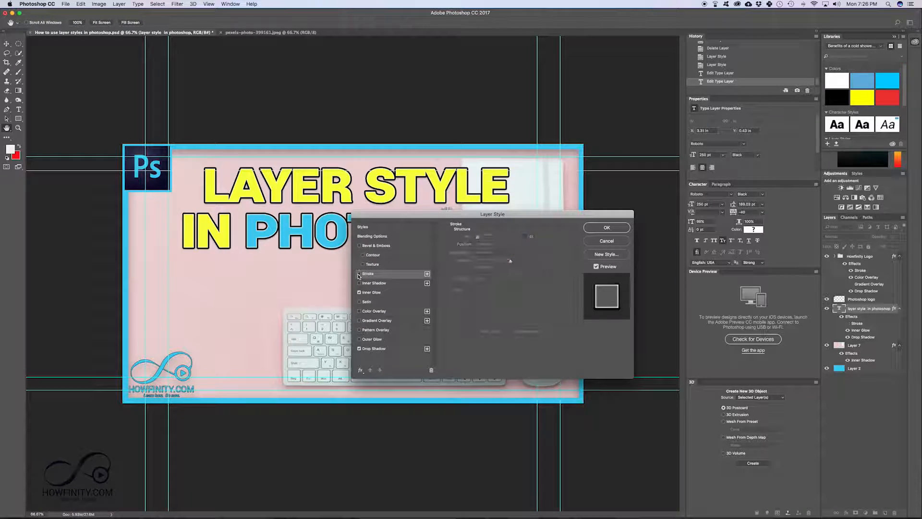
{"action": "left_click", "coordinate": [368, 274]}
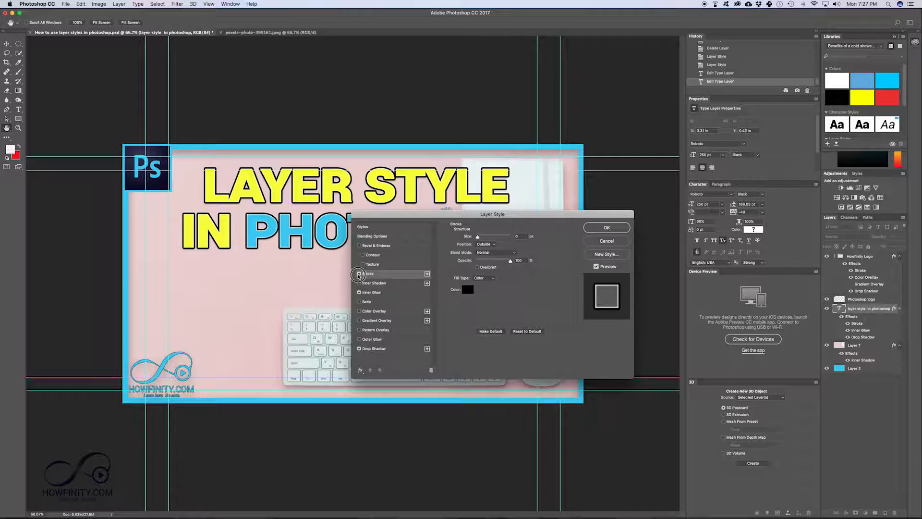
Toggle the title text's Inner Glow off and on, then switch its Drop Shadow off
{"action": "left_click", "coordinate": [360, 273]}
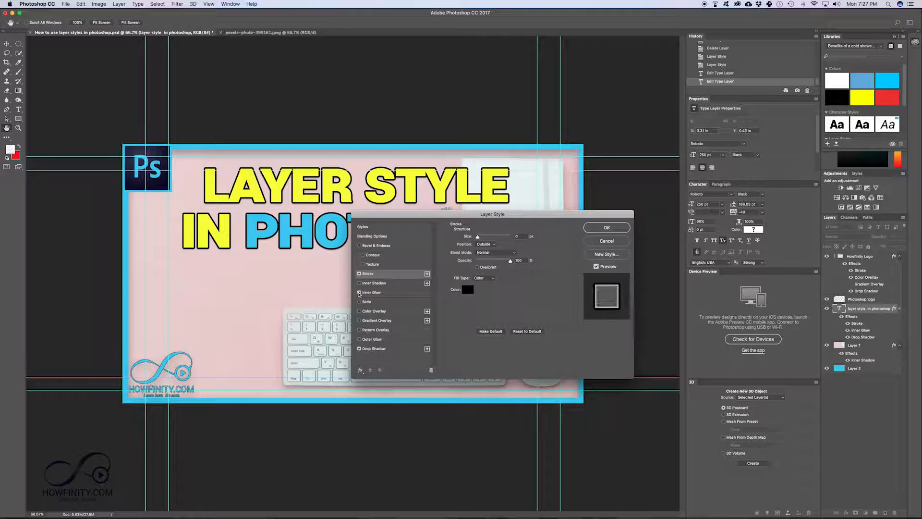
{"action": "left_click", "coordinate": [359, 292]}
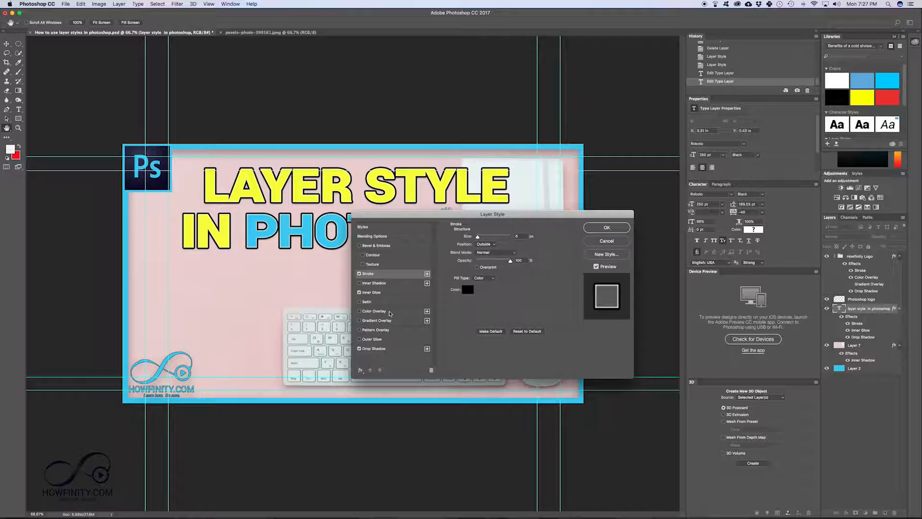
{"action": "left_click", "coordinate": [374, 348]}
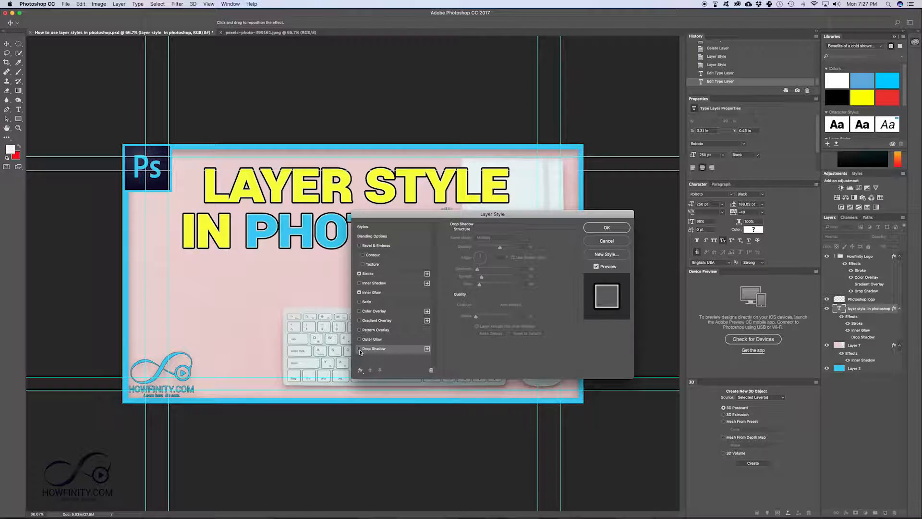
Toggle the title text's Drop Shadow and Stroke off to preview plain yellow and blue lettering
{"action": "left_click", "coordinate": [495, 239]}
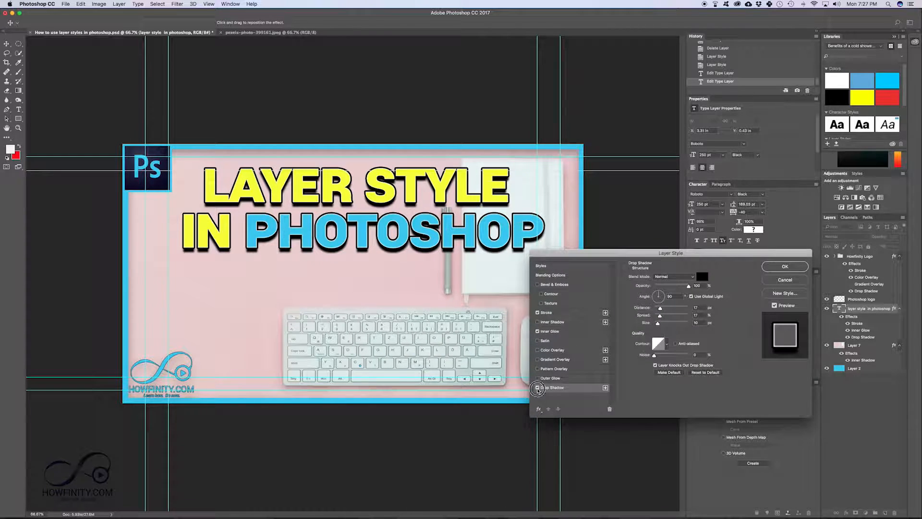
{"action": "left_click", "coordinate": [537, 387]}
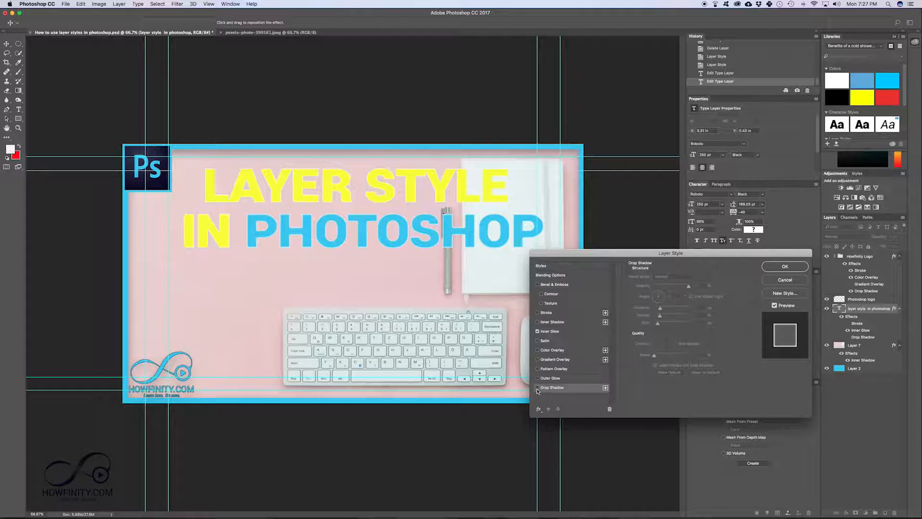
{"action": "left_click", "coordinate": [537, 387]}
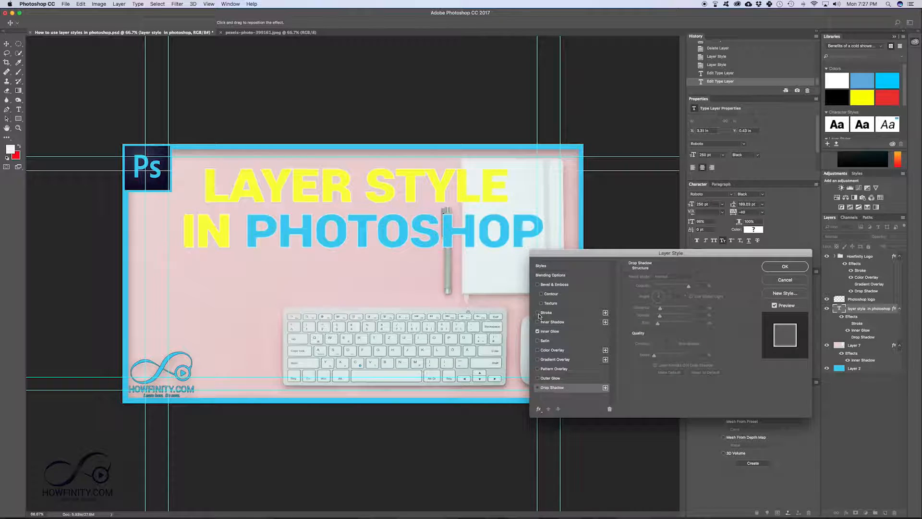
{"action": "left_click", "coordinate": [785, 266]}
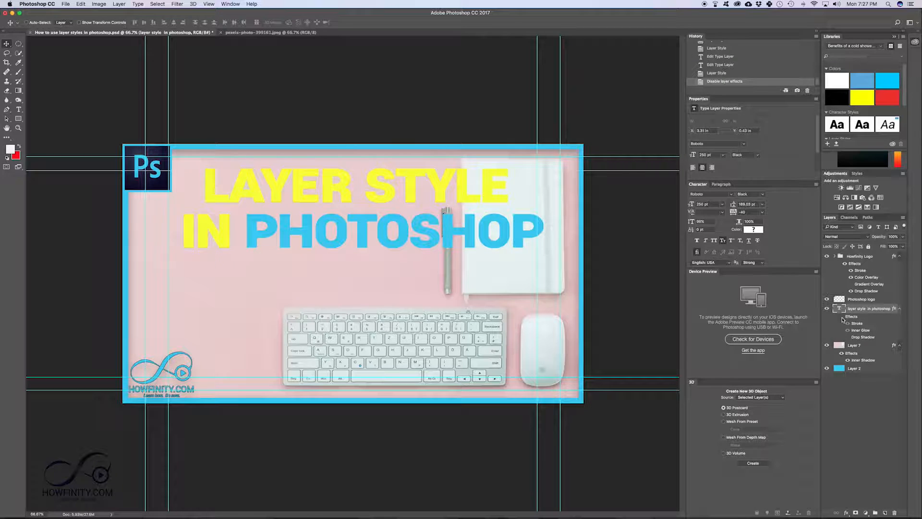
Hide and re-show the text layer's Effects via the Layers panel eye icon, restoring outline and shadow
{"action": "left_click", "coordinate": [827, 316]}
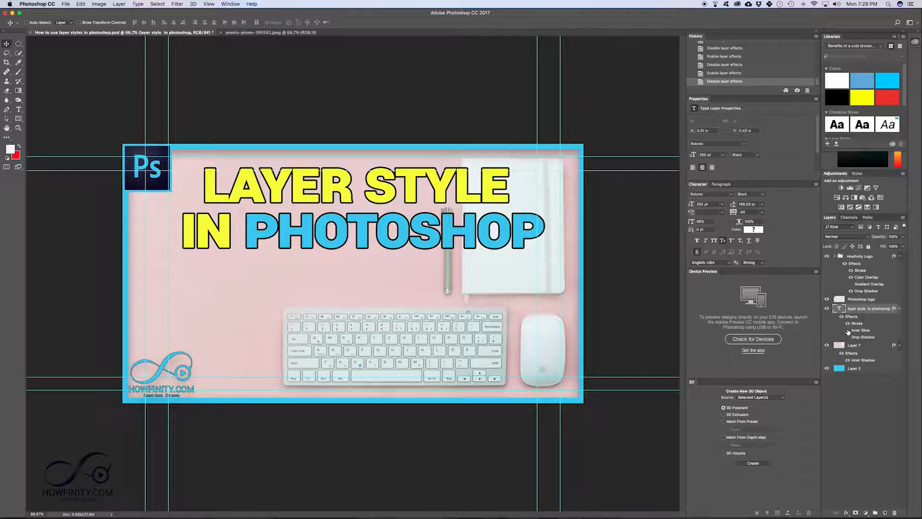
{"action": "left_click", "coordinate": [826, 308]}
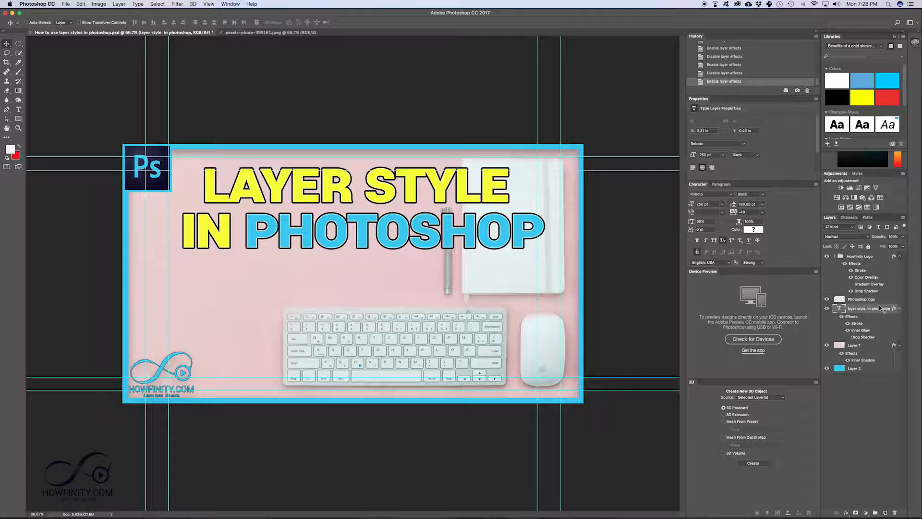
{"action": "right_click", "coordinate": [864, 309]}
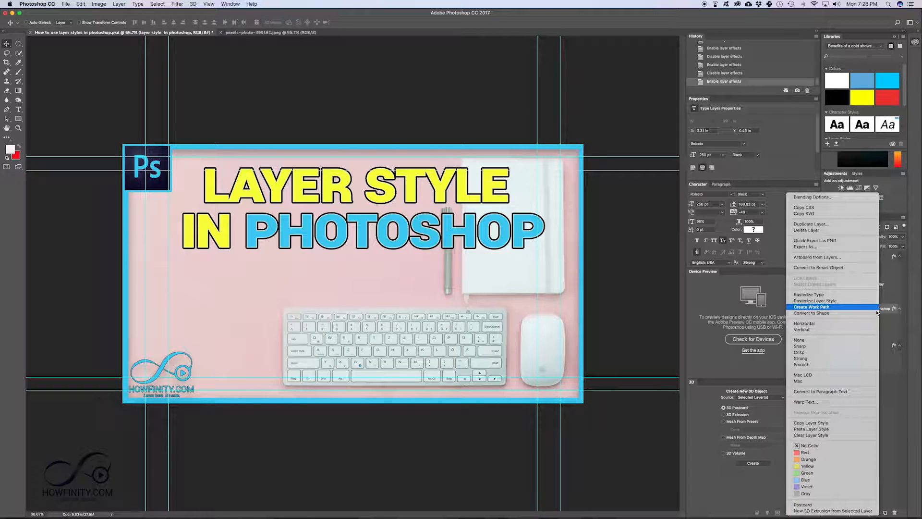
{"action": "mouse_move", "coordinate": [815, 435]}
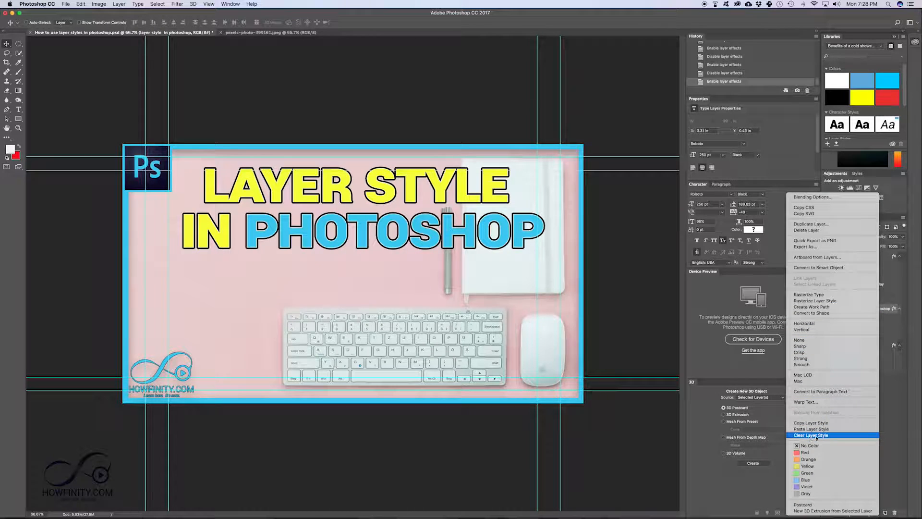
{"action": "mouse_move", "coordinate": [811, 429]}
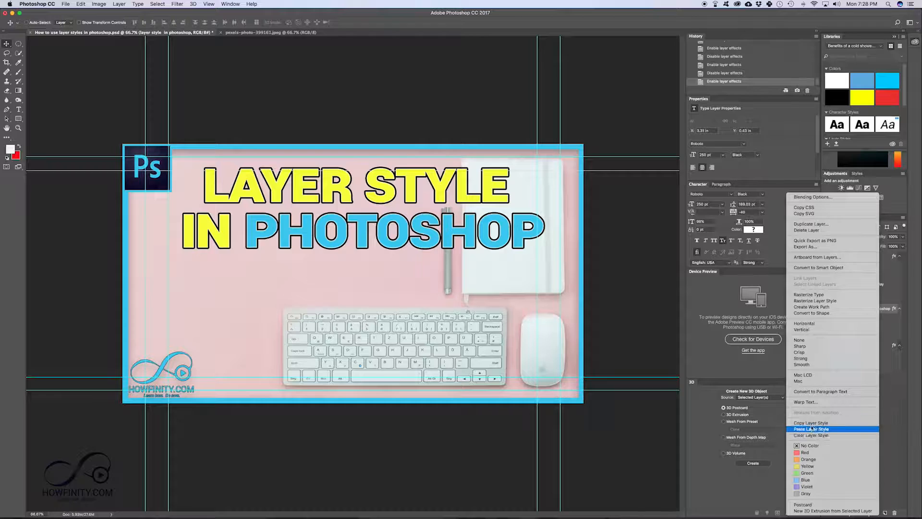
{"action": "mouse_move", "coordinate": [811, 423]}
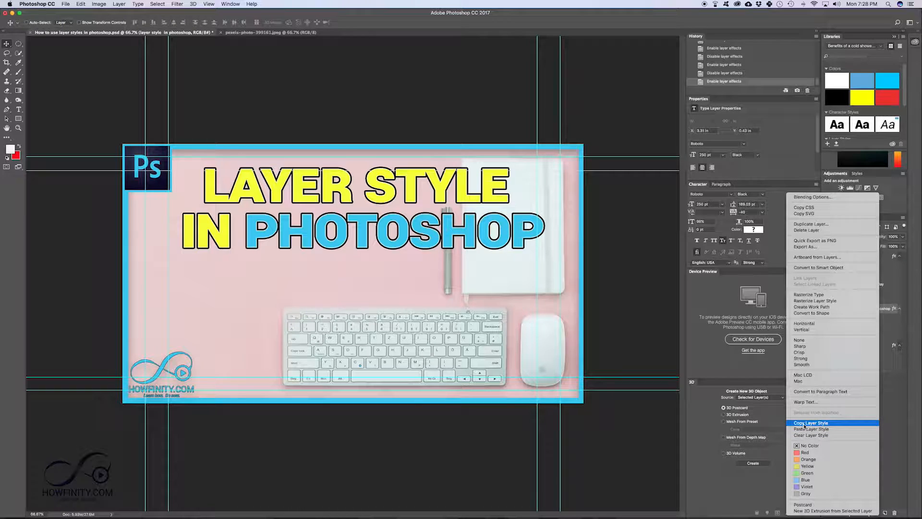
{"action": "left_click", "coordinate": [812, 423]}
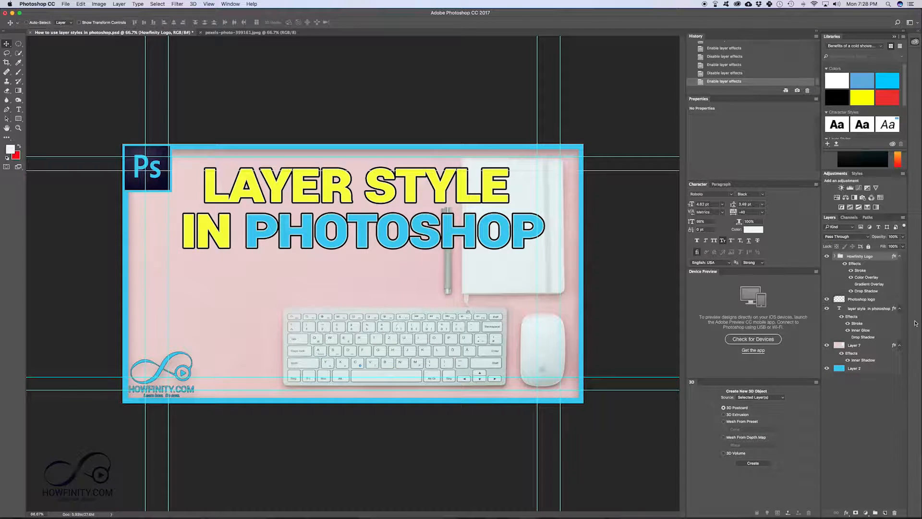
Clear the title text layer's style, then paste the copied style back to restore stroke, glow and shadow
{"action": "left_click", "coordinate": [870, 308]}
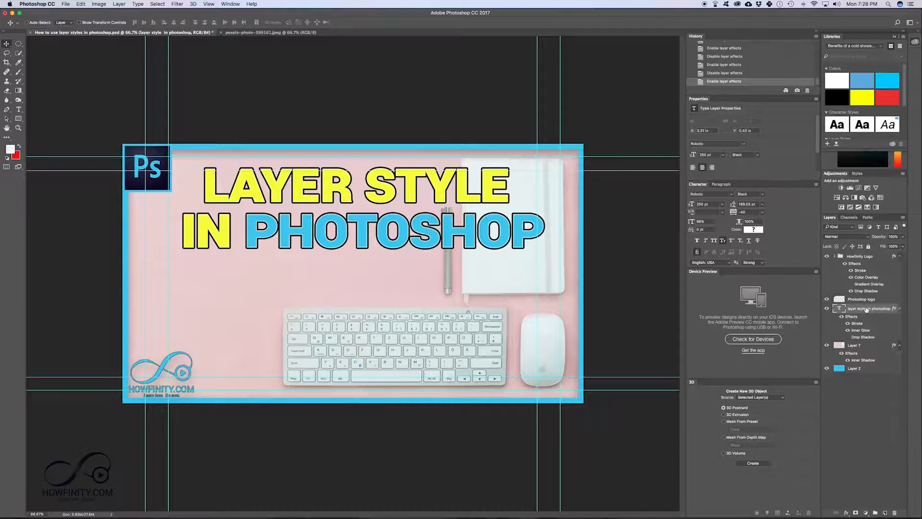
{"action": "right_click", "coordinate": [865, 308]}
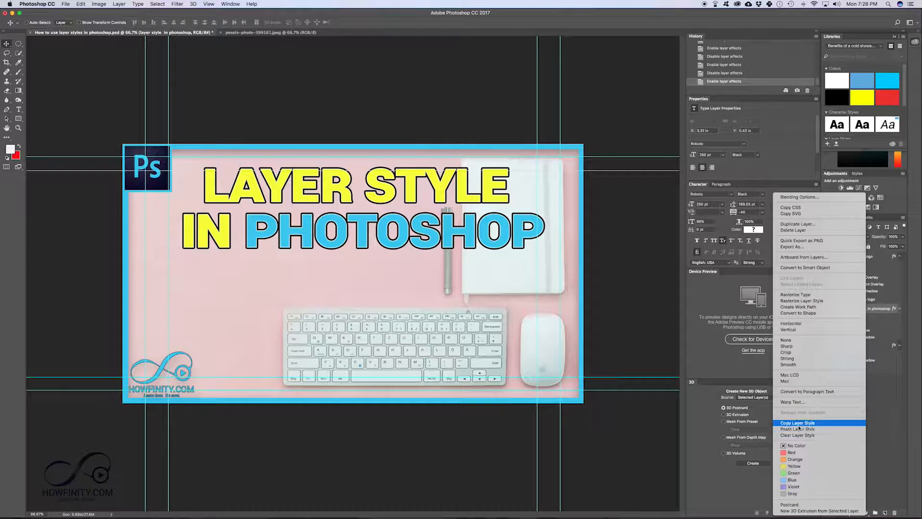
{"action": "mouse_move", "coordinate": [801, 436]}
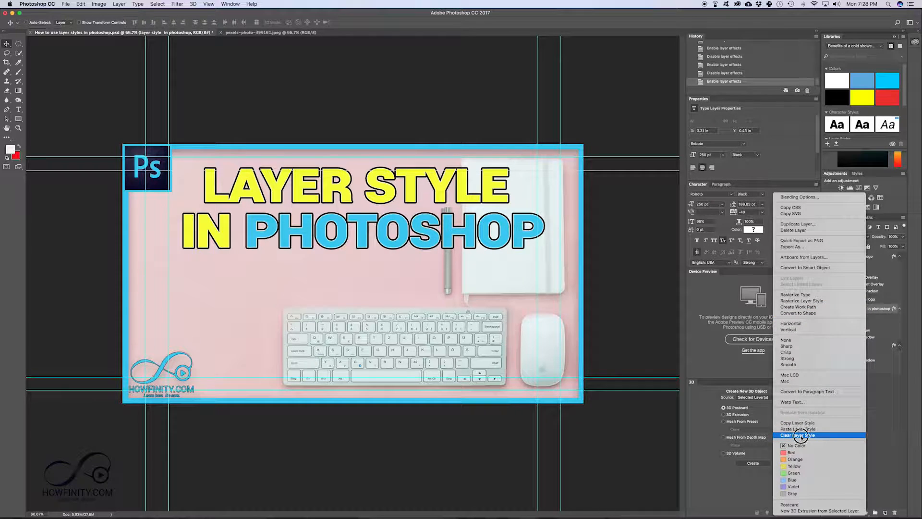
{"action": "left_click", "coordinate": [801, 435]}
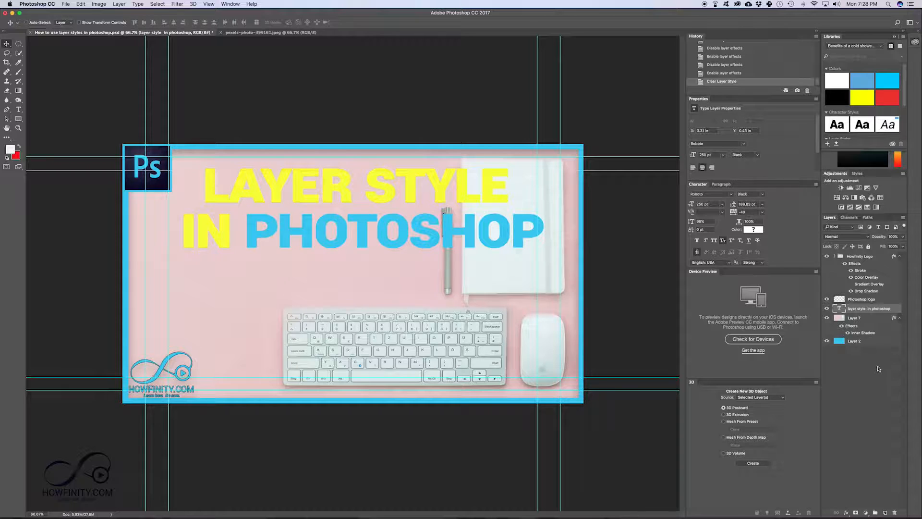
{"action": "right_click", "coordinate": [865, 309]}
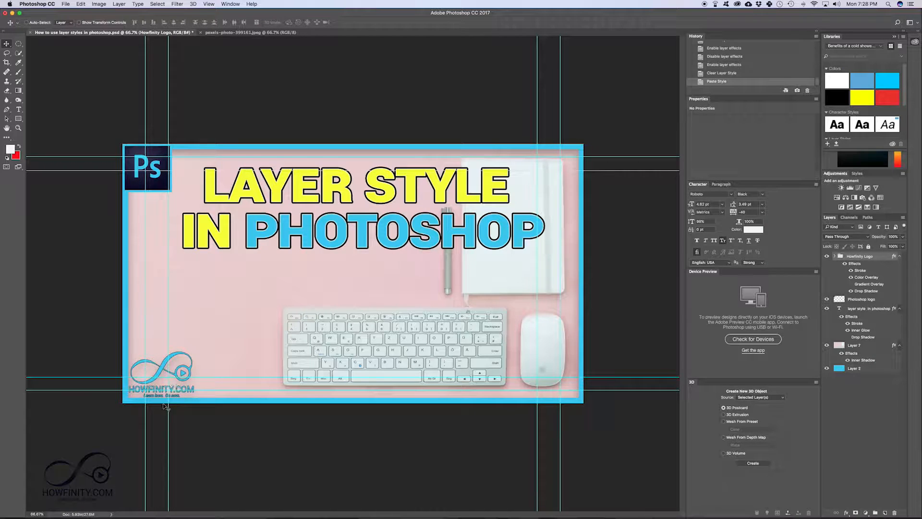
Expand the Howfinity Logo group and toggle its Effects visibility off, then back on
{"action": "left_click", "coordinate": [835, 256]}
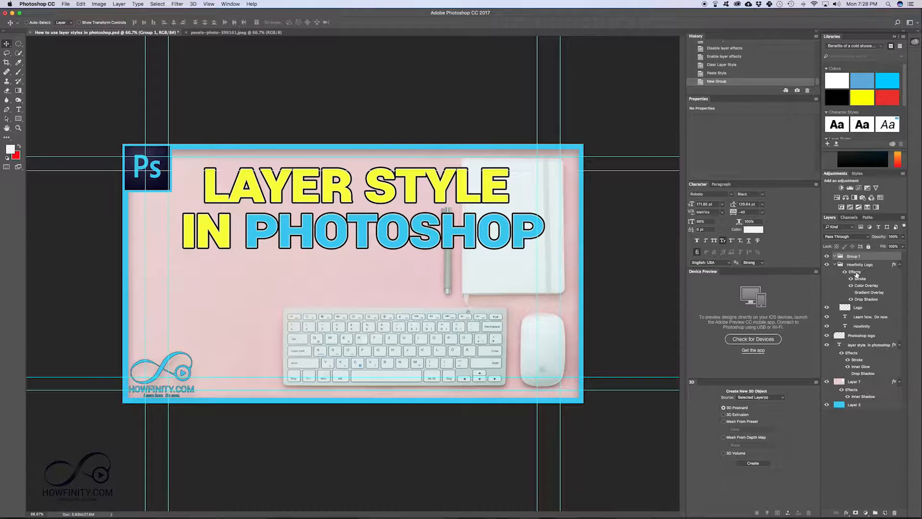
{"action": "left_click", "coordinate": [853, 256]}
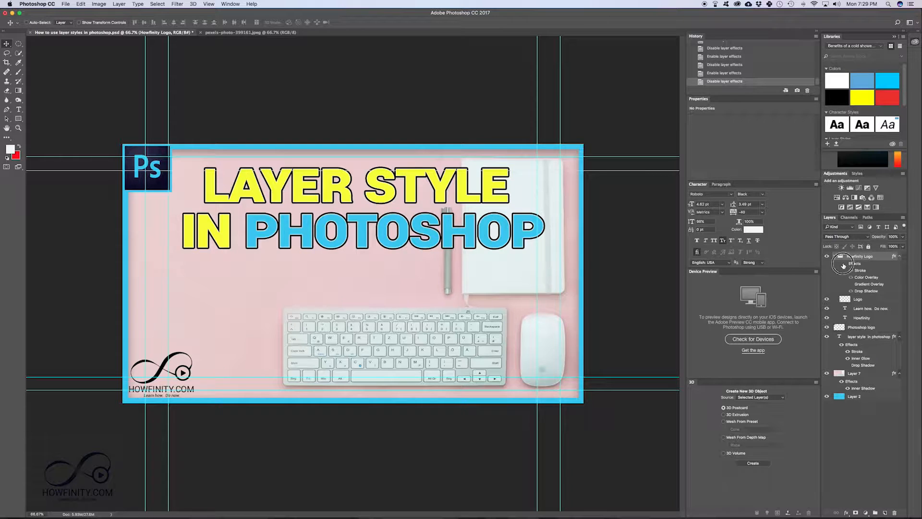
{"action": "left_click", "coordinate": [835, 256]}
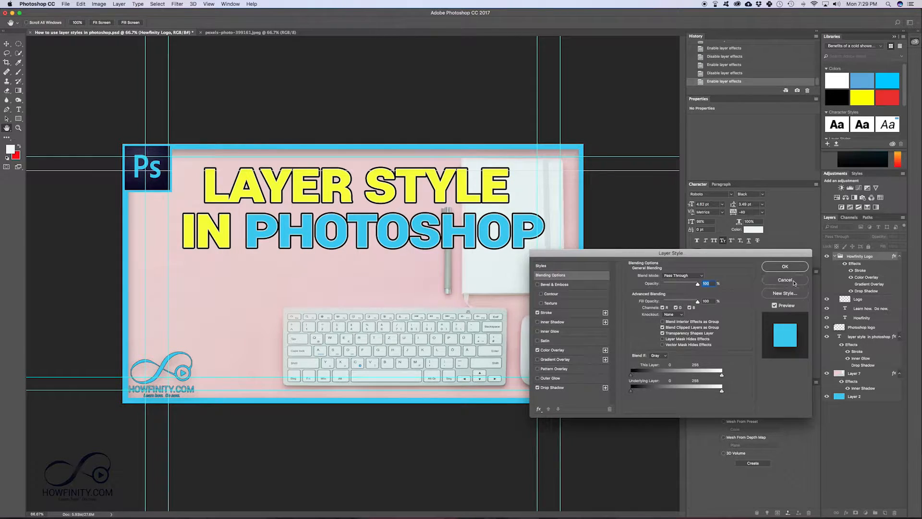
{"action": "left_click", "coordinate": [784, 279]}
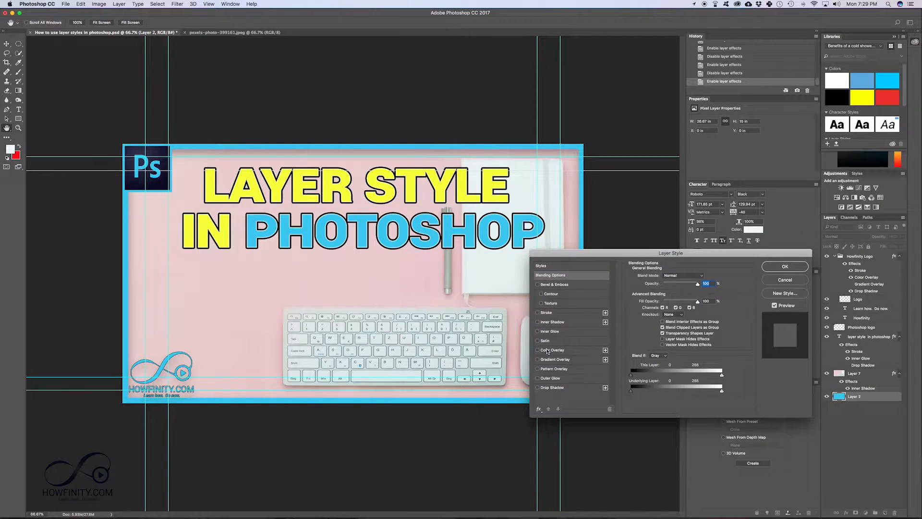
{"action": "left_click", "coordinate": [538, 340]}
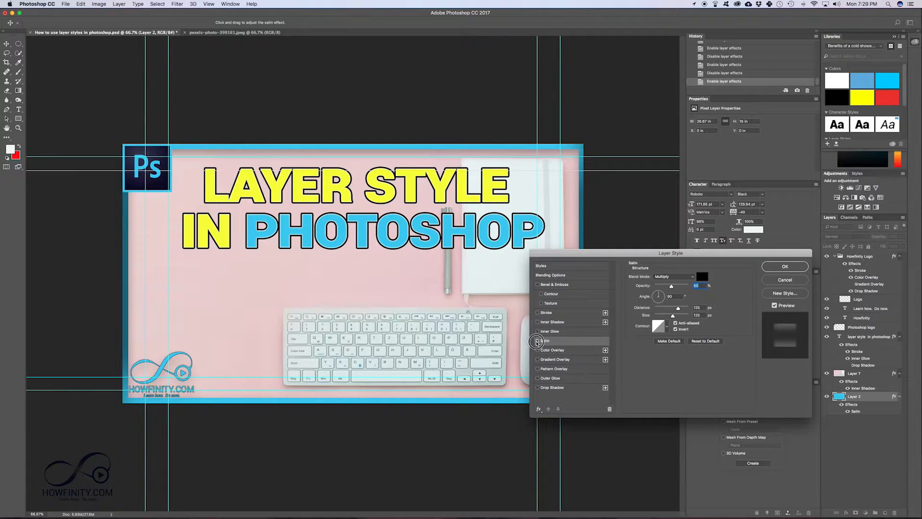
{"action": "left_click", "coordinate": [538, 340]}
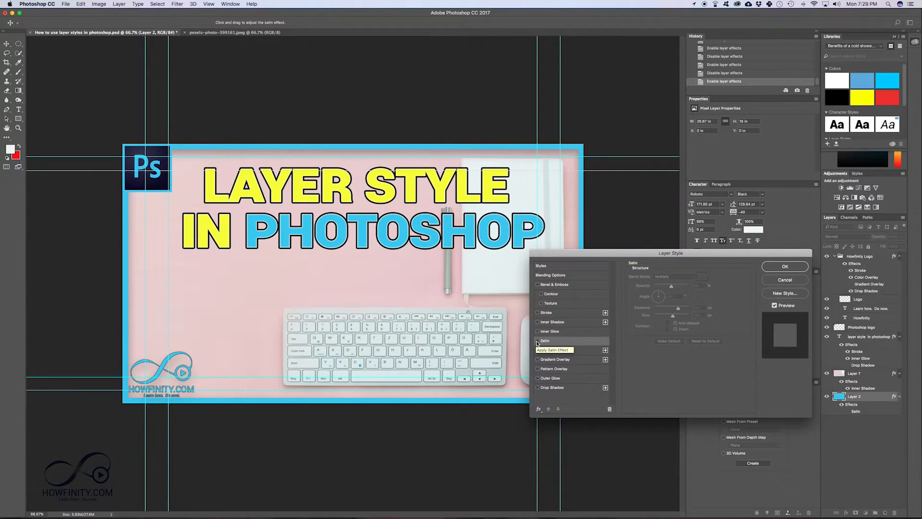
{"action": "left_click", "coordinate": [785, 266]}
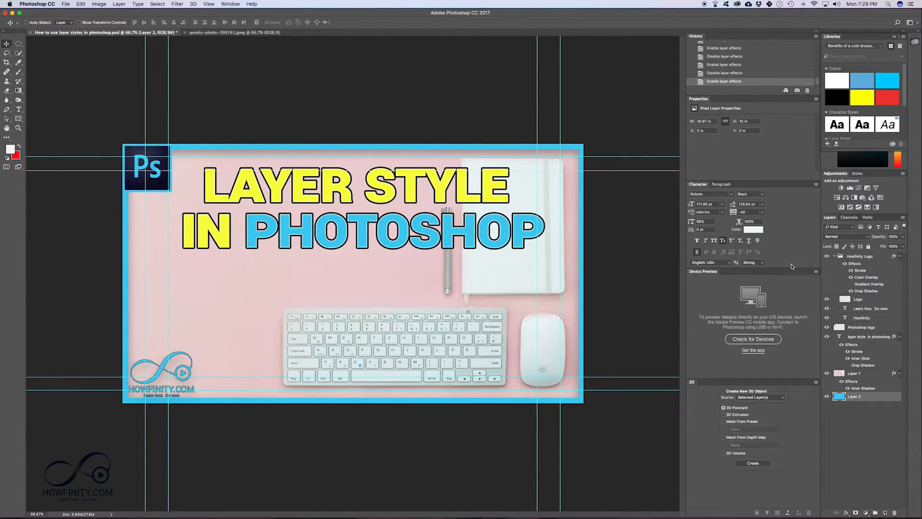